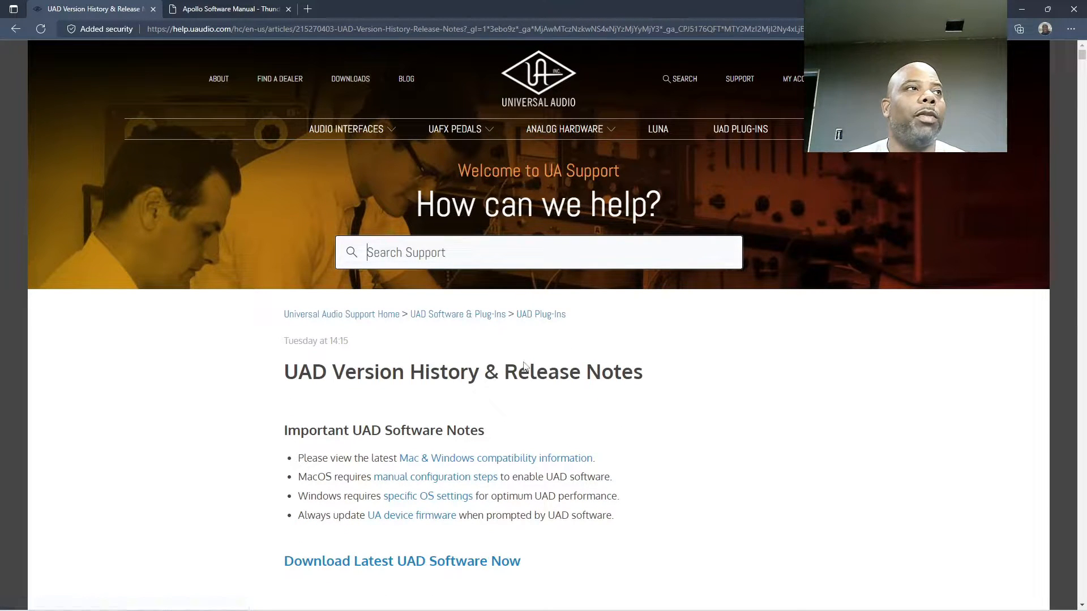
In Windows Sound settings, confirm the Universal Audio interface as the default playback device
{"action": "scroll", "scroll_direction": "down", "scroll_amount": 3}
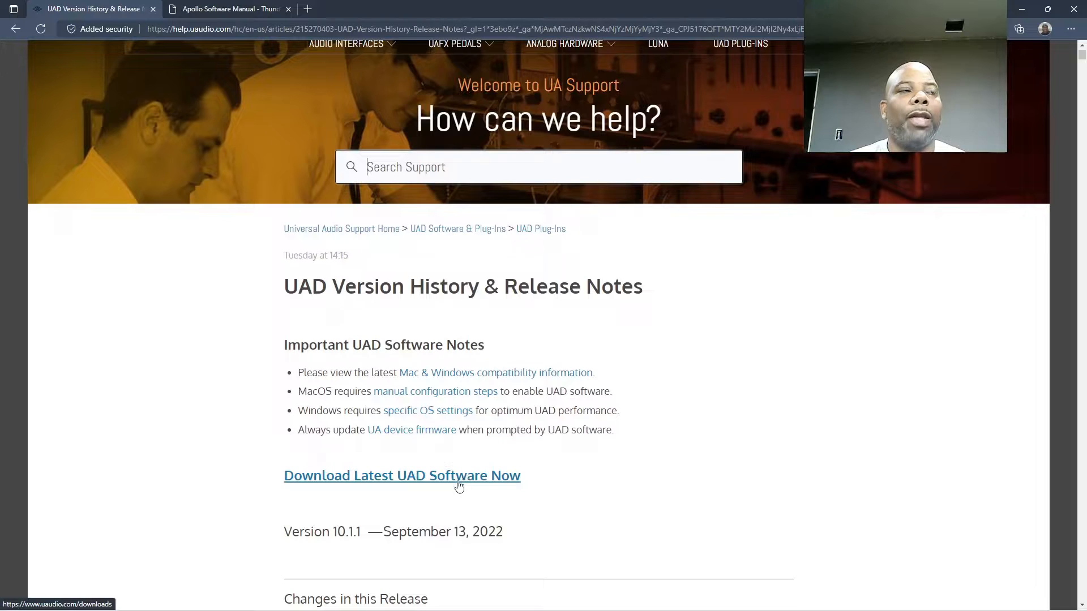
{"action": "scroll", "scroll_direction": "down", "scroll_amount": 3}
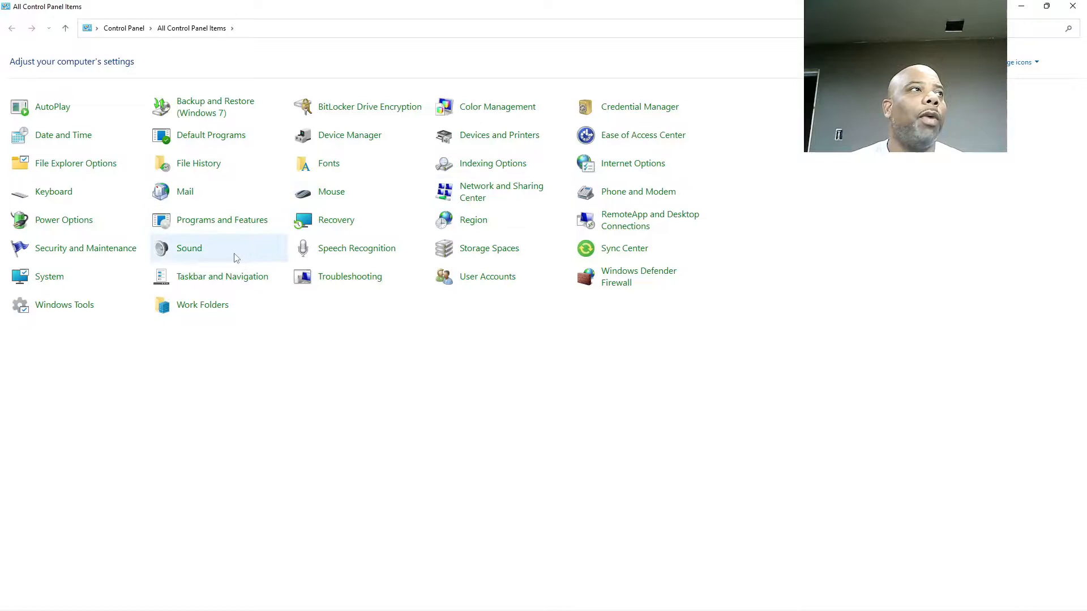
{"action": "double_click", "coordinate": [189, 247]}
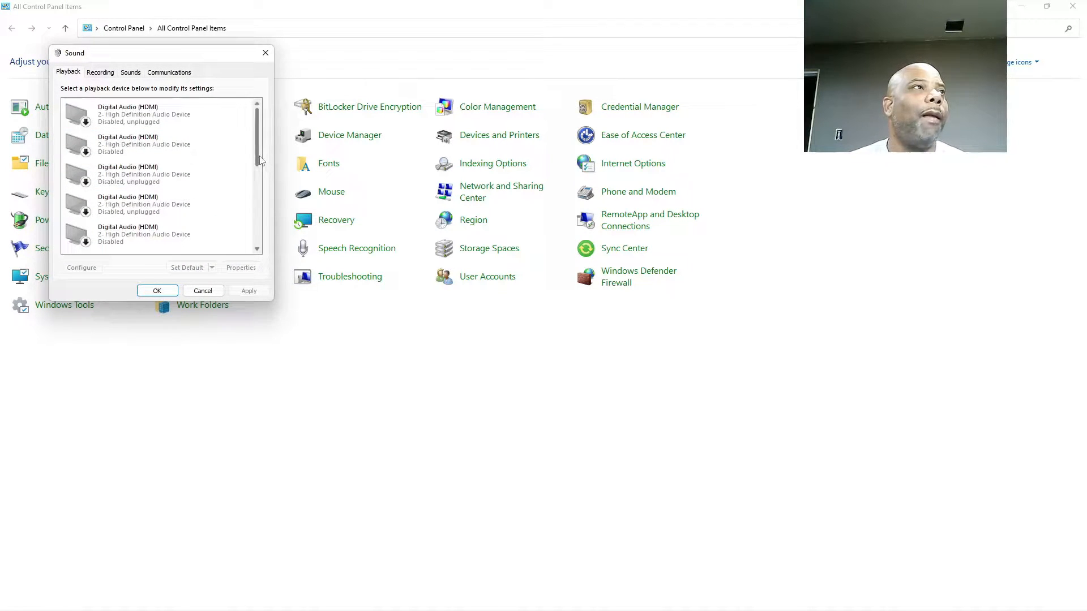
{"action": "scroll", "scroll_direction": "down", "scroll_amount": 3}
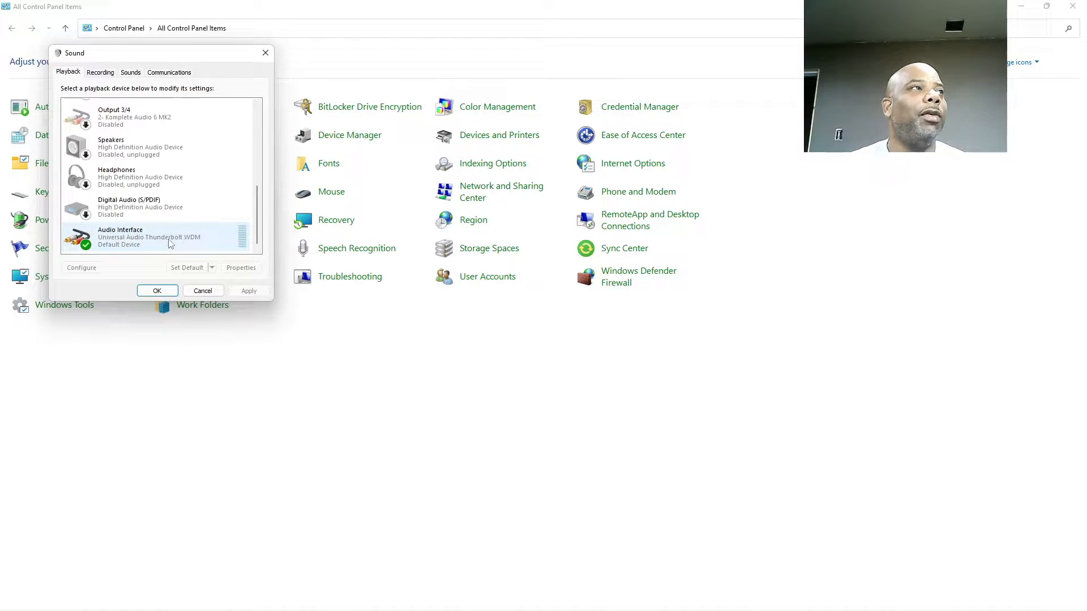
{"action": "left_click", "coordinate": [138, 207]}
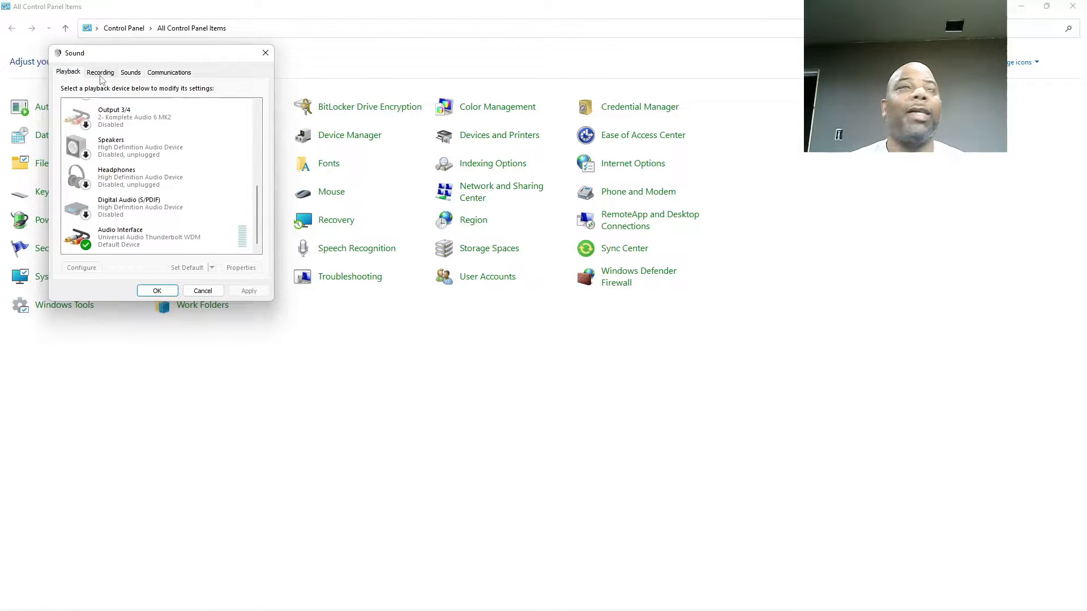
Review the recording devices list and return to the desktop
{"action": "left_click", "coordinate": [100, 73]}
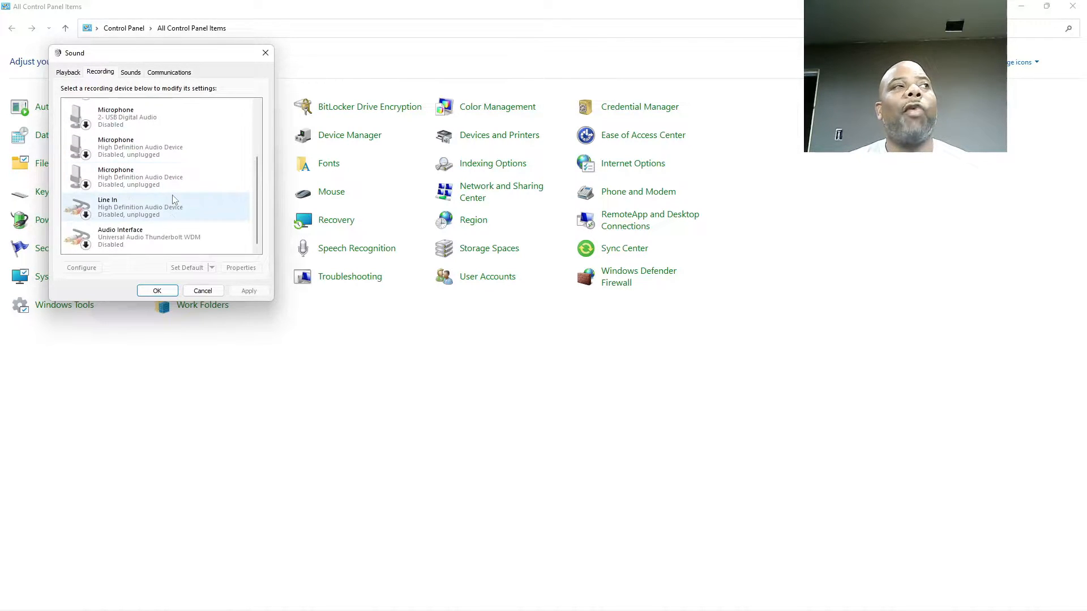
{"action": "right_click", "coordinate": [149, 236]}
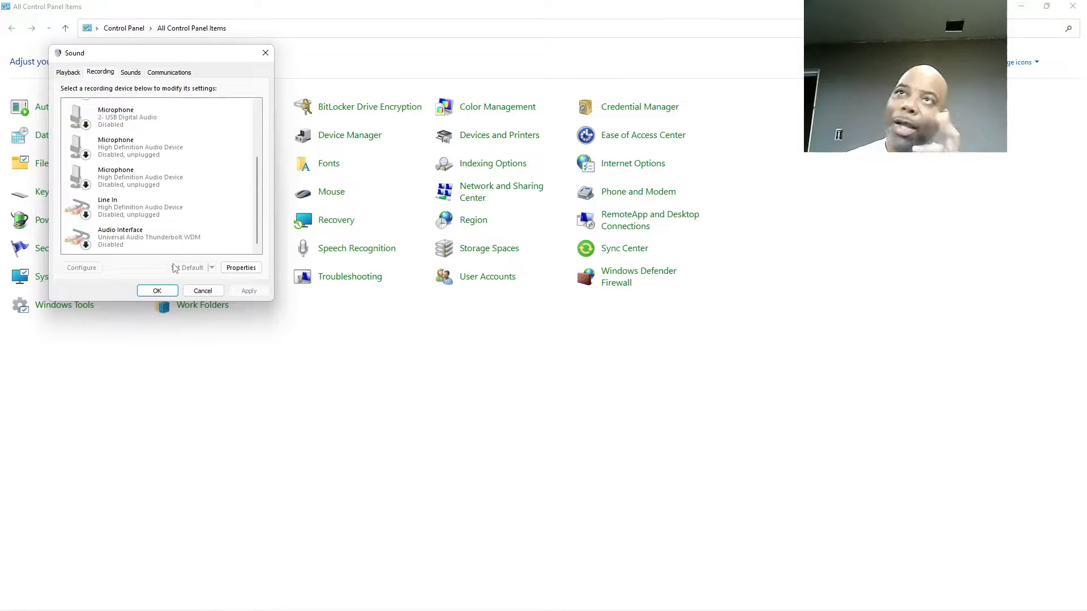
{"action": "left_click", "coordinate": [156, 291]}
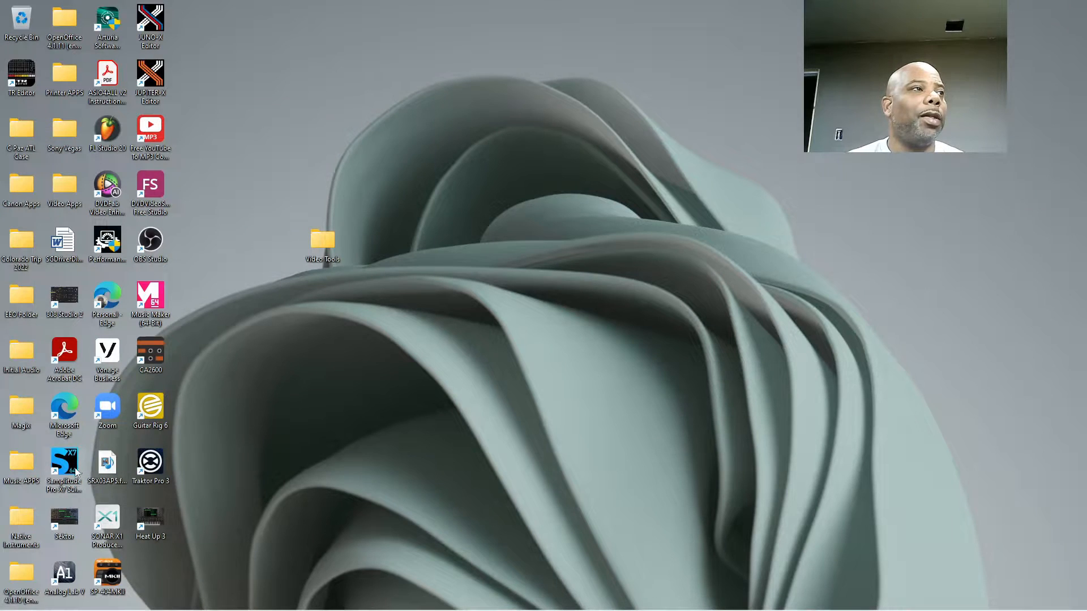
Launch Samplitude and set its audio driver system to ASIO Universal Audio Thunderbolt
{"action": "double_click", "coordinate": [63, 467]}
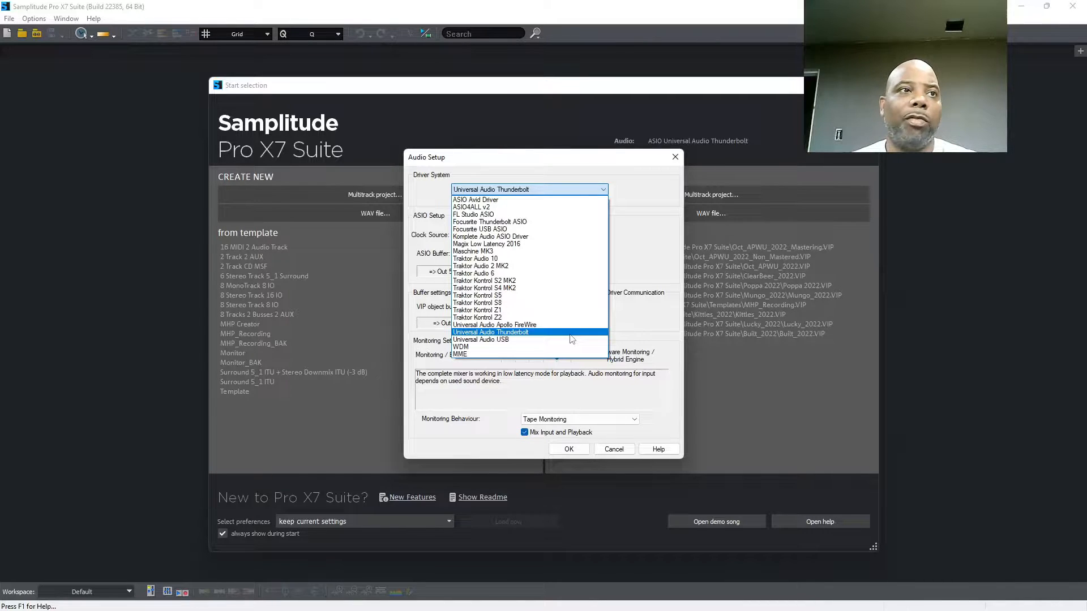
{"action": "left_click", "coordinate": [490, 332]}
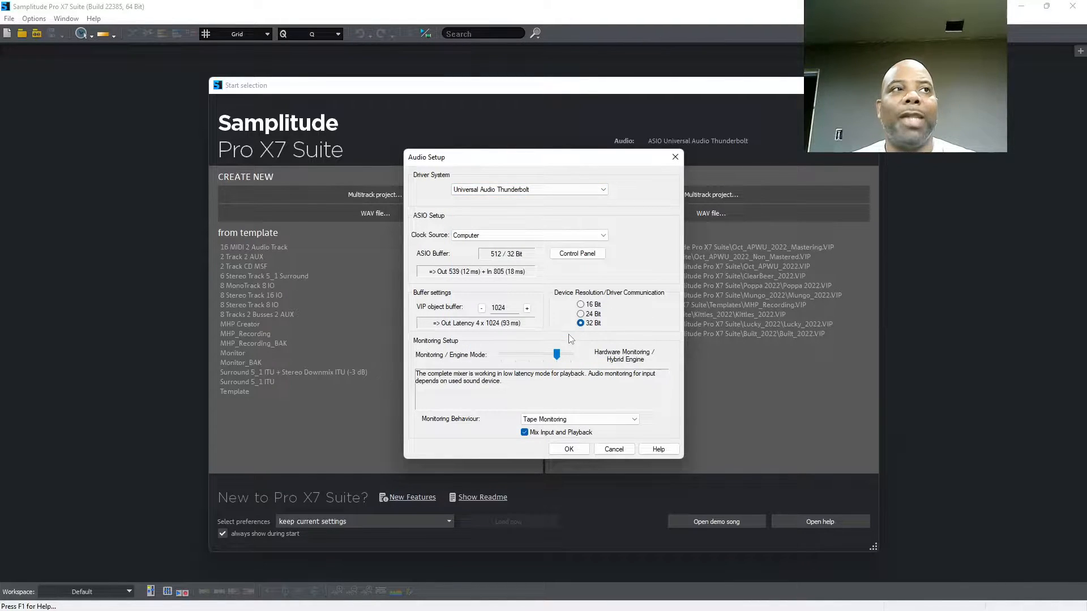
{"action": "left_click_drag", "start_coordinate": [557, 355], "coordinate": [555, 354]}
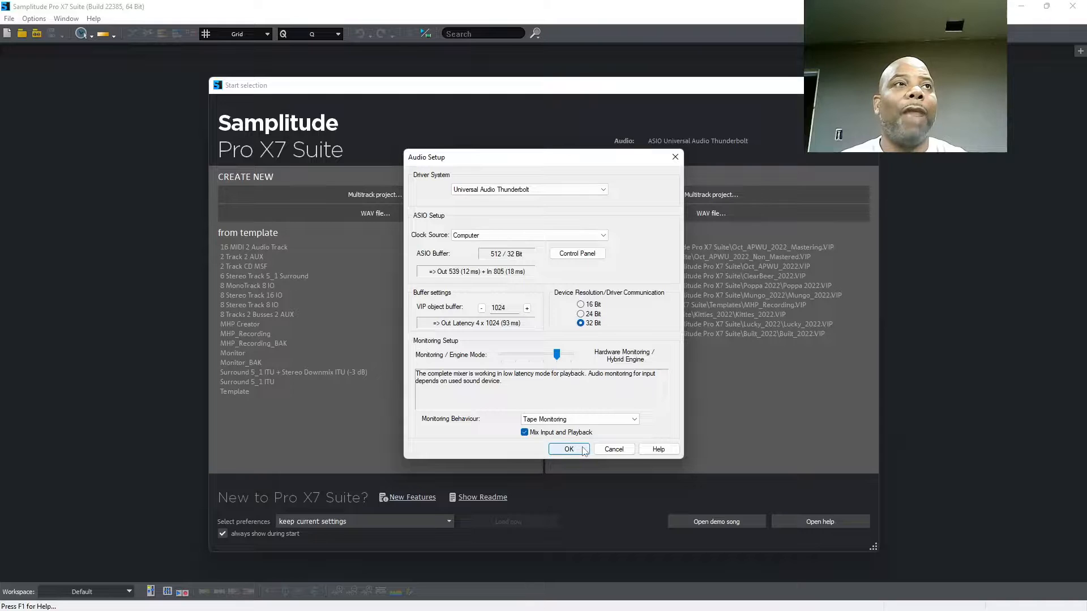
{"action": "left_click", "coordinate": [569, 449]}
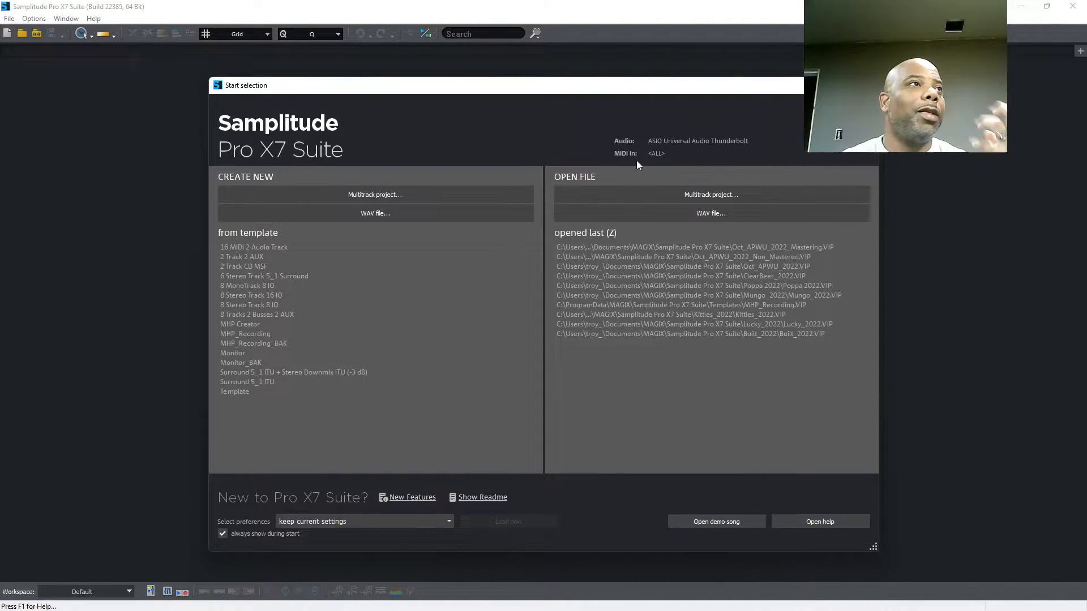
Create a new project from the 8 MonoTrack 8 IO template
{"action": "left_click", "coordinate": [249, 304]}
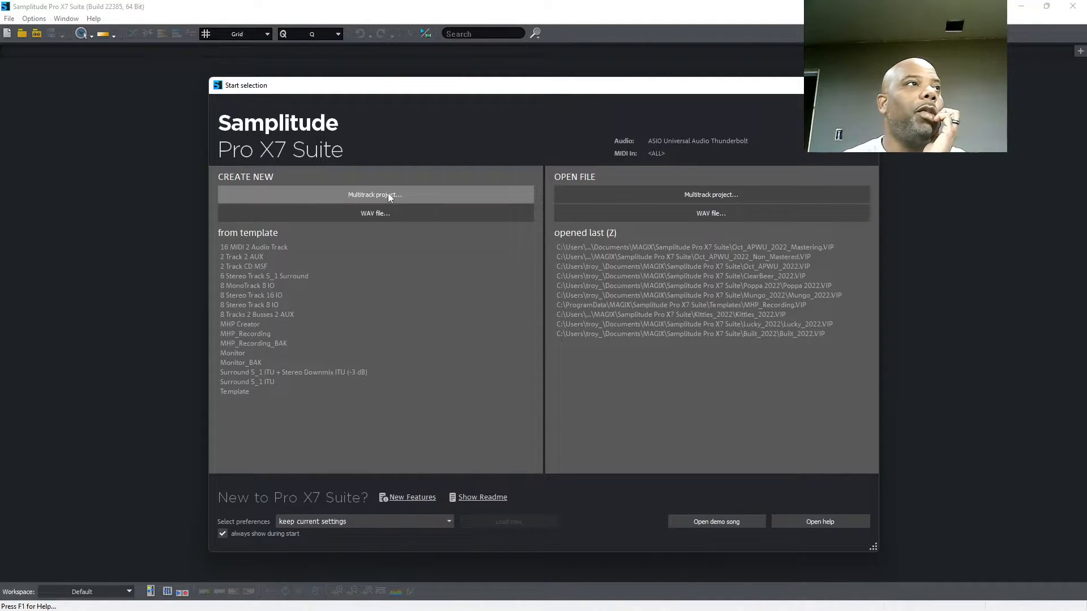
{"action": "left_click", "coordinate": [248, 285]}
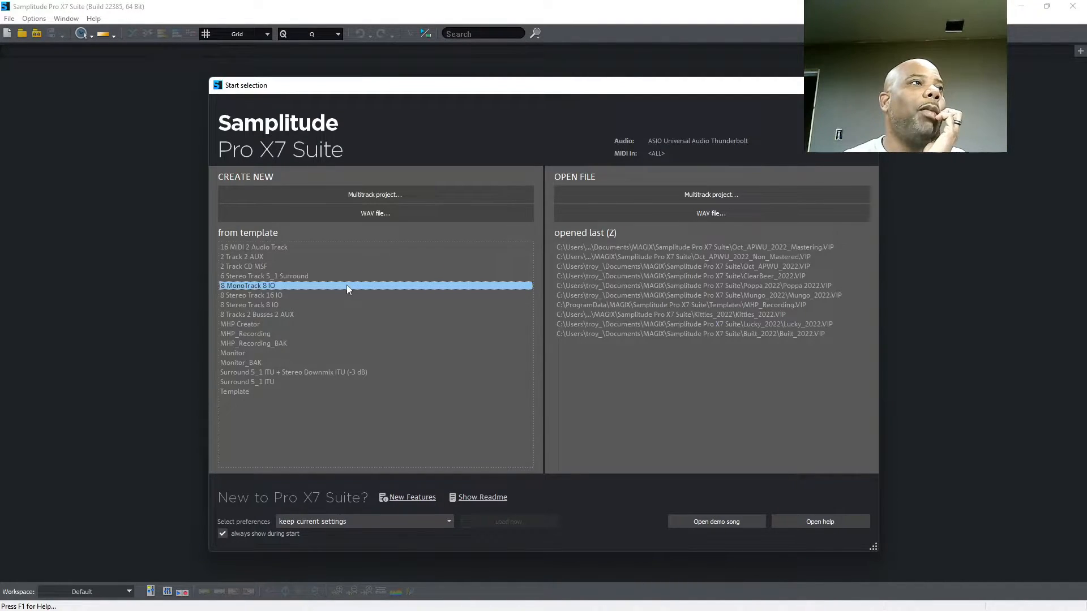
{"action": "double_click", "coordinate": [247, 286]}
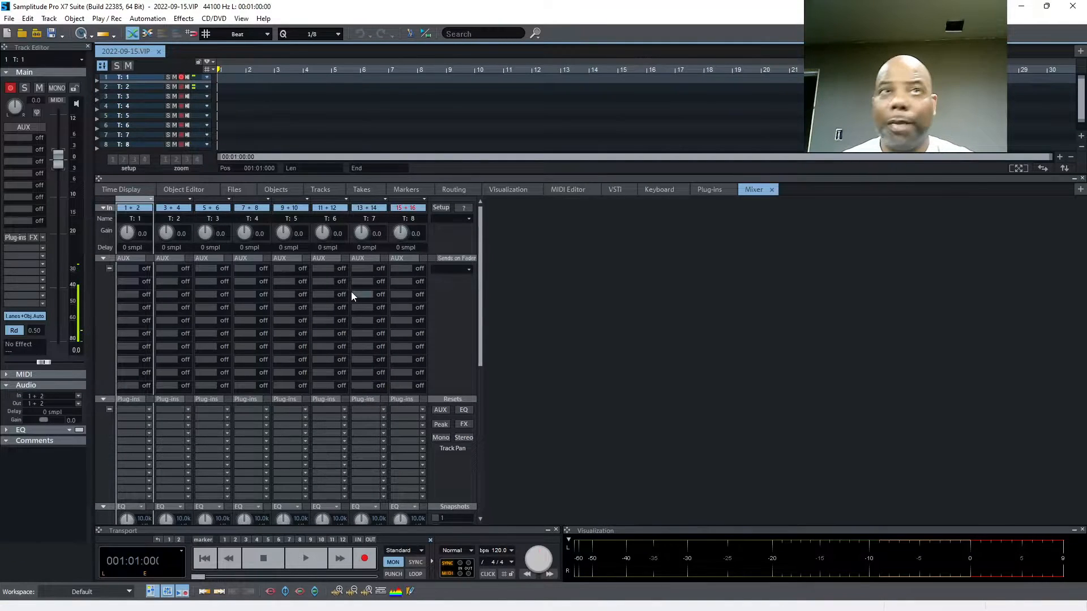
{"action": "mouse_move", "coordinate": [353, 295]}
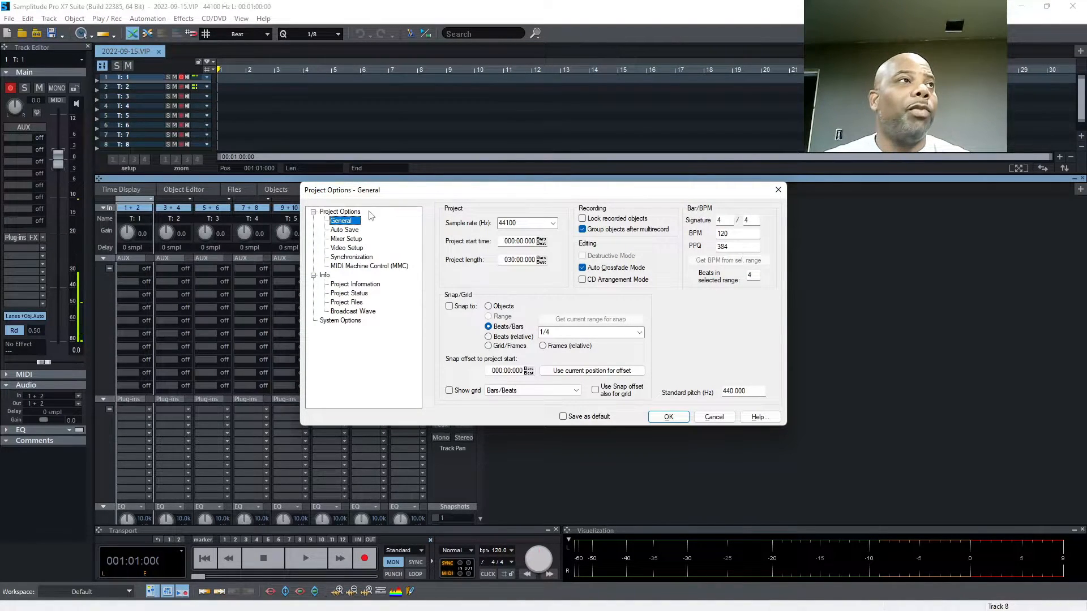
Show the Audio Devices page listing Universal Audio recording and playback channels, with Virtual 1/2 on 5+6
{"action": "left_click", "coordinate": [340, 320]}
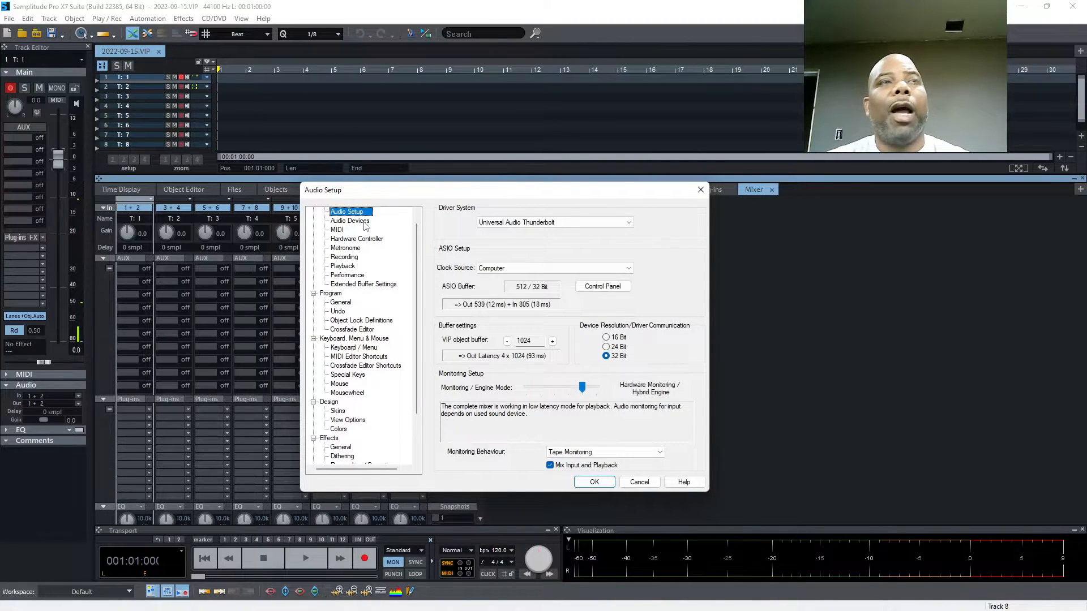
{"action": "left_click", "coordinate": [350, 221]}
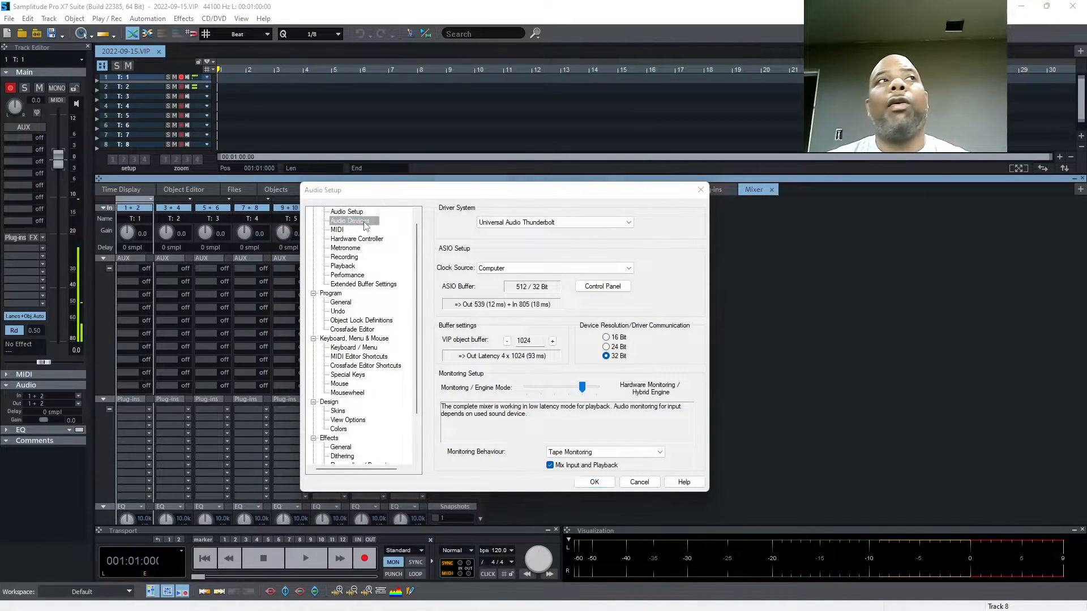
{"action": "left_click", "coordinate": [349, 221]}
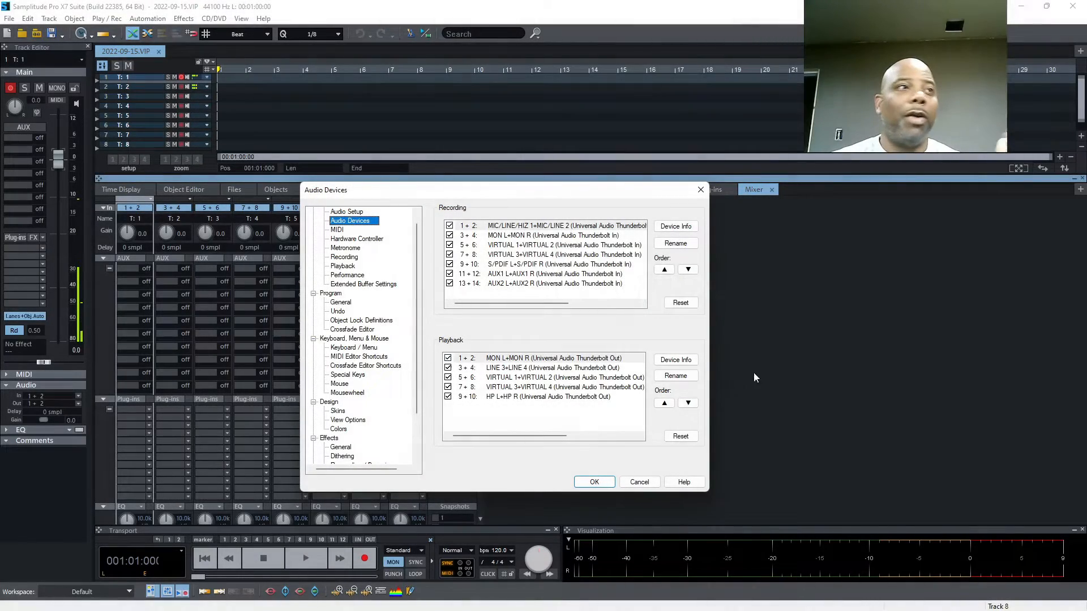
Show the UAD Console Settings I/O Matrix with the Apollo Twin's inputs and outputs, including Virtual 1–4
{"action": "left_click", "coordinate": [593, 482]}
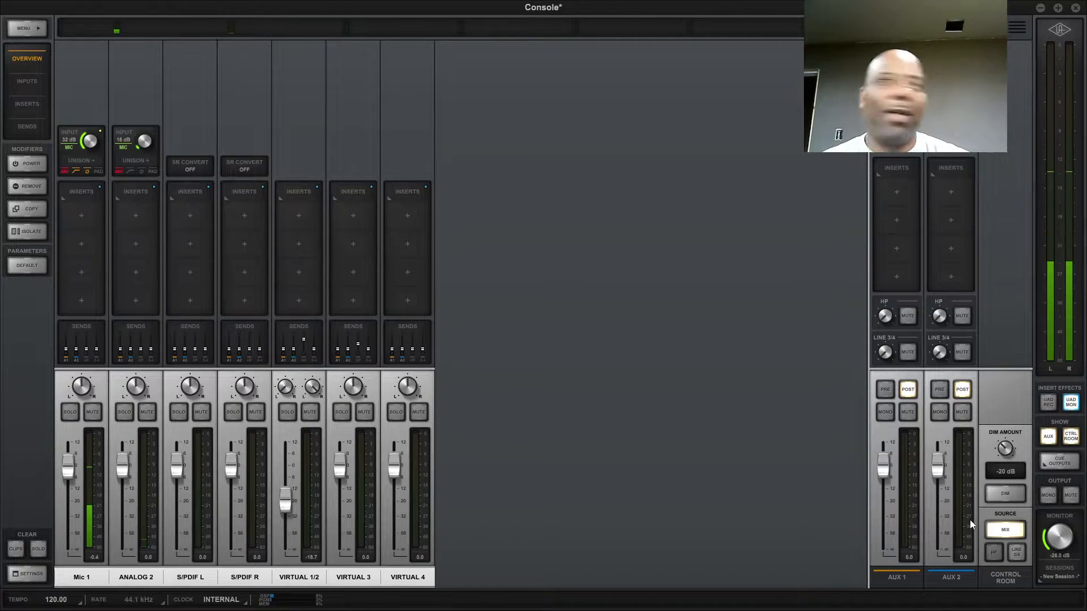
{"action": "mouse_move", "coordinate": [1067, 511]}
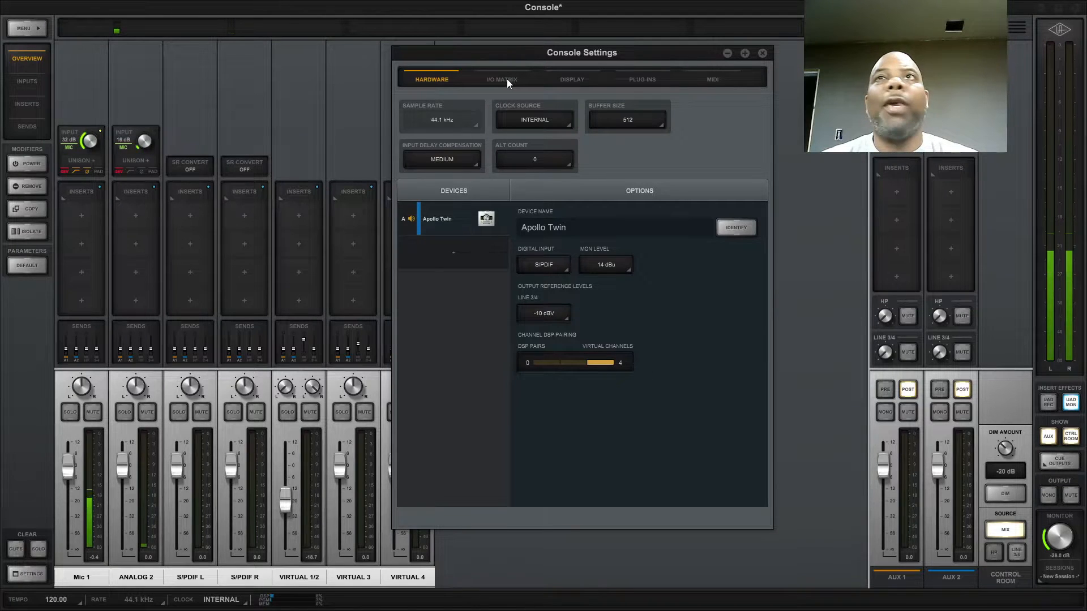
{"action": "left_click", "coordinate": [500, 79]}
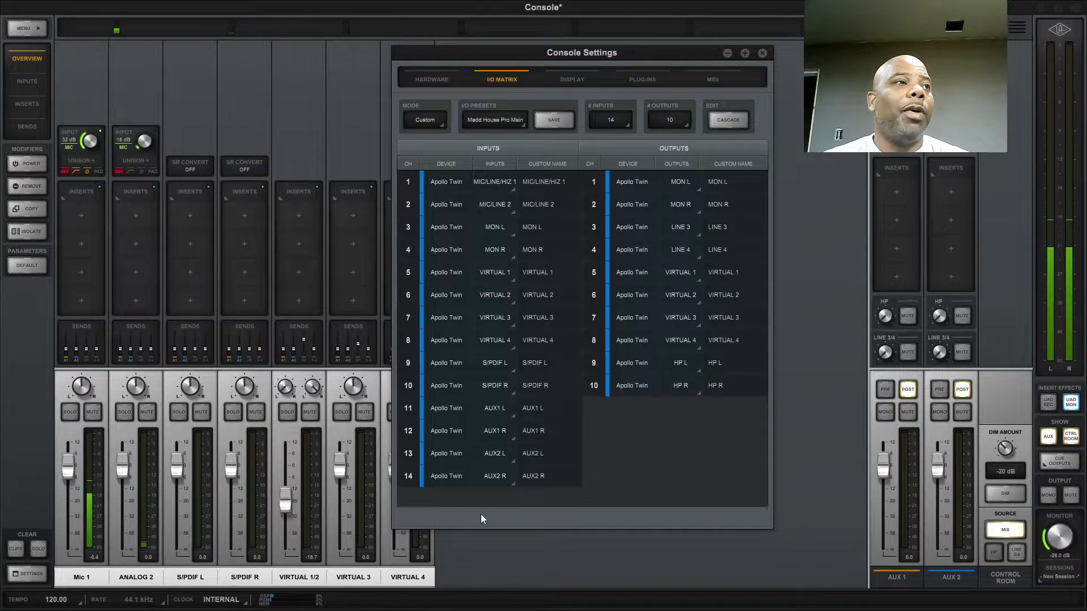
Close Console Settings and link Virtual 1 and Virtual 2 into one stereo channel
{"action": "left_click", "coordinate": [761, 53]}
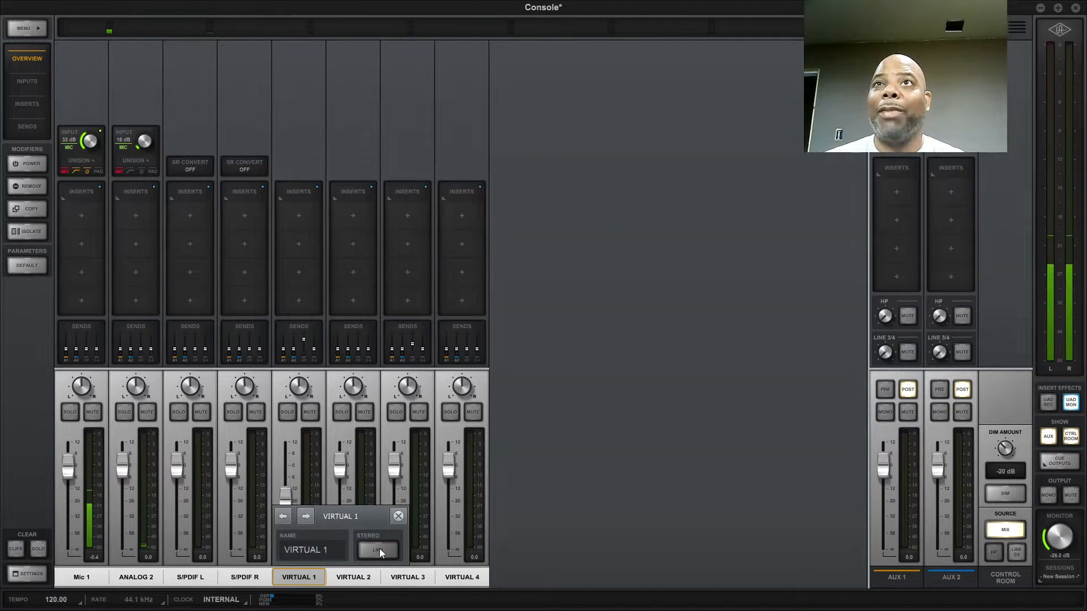
{"action": "left_click", "coordinate": [377, 550]}
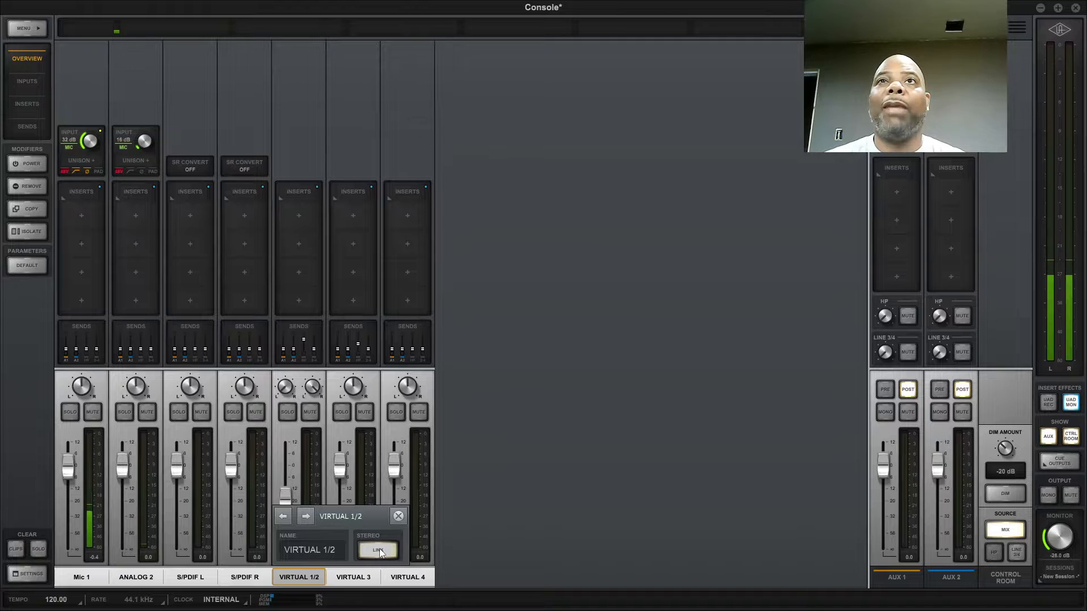
{"action": "left_click", "coordinate": [378, 551]}
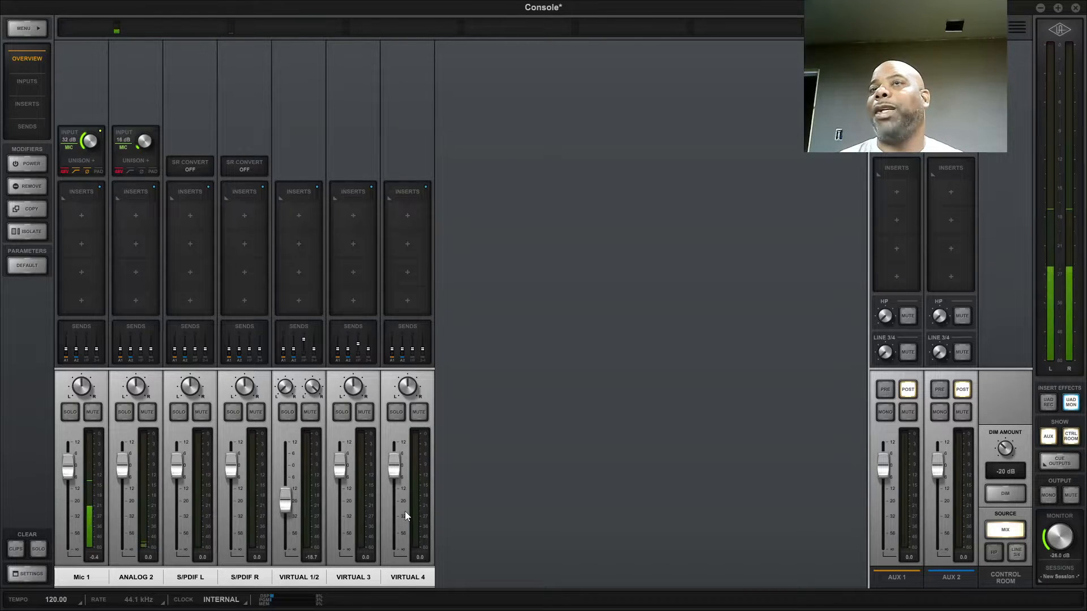
{"action": "mouse_move", "coordinate": [501, 337]}
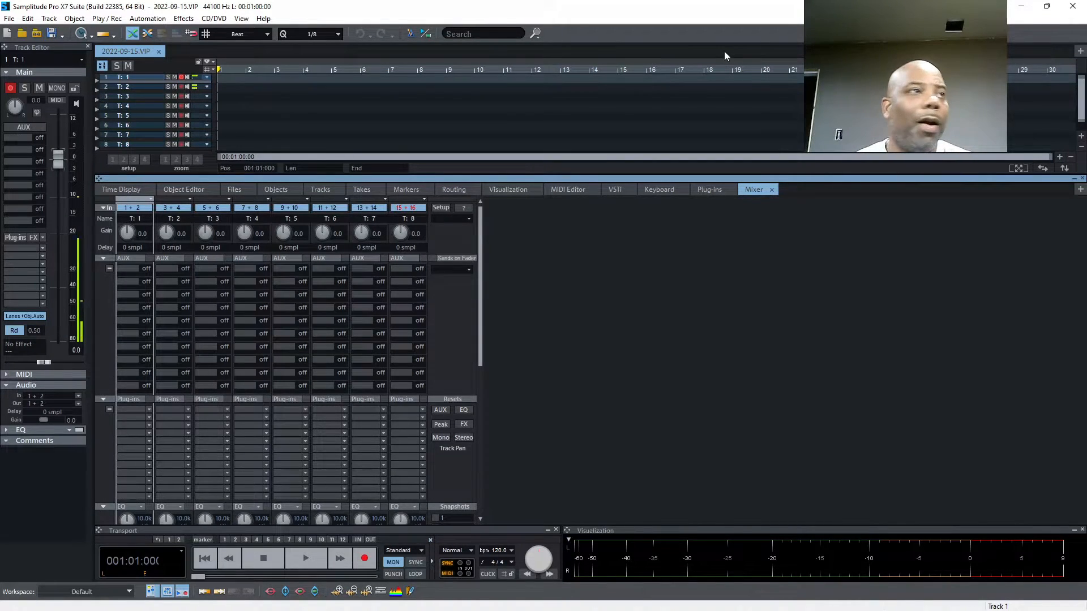
{"action": "mouse_move", "coordinate": [107, 265]}
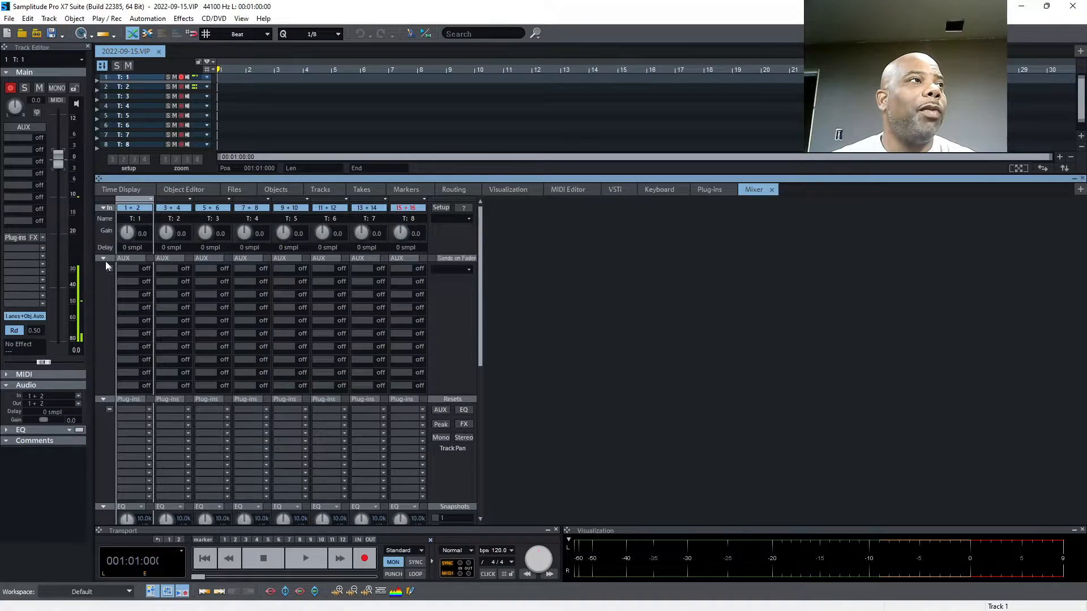
Route track 1 and the following tracks to outputs 5+6: VIRTUAL 1+VIRTUAL 2
{"action": "left_click", "coordinate": [103, 258]}
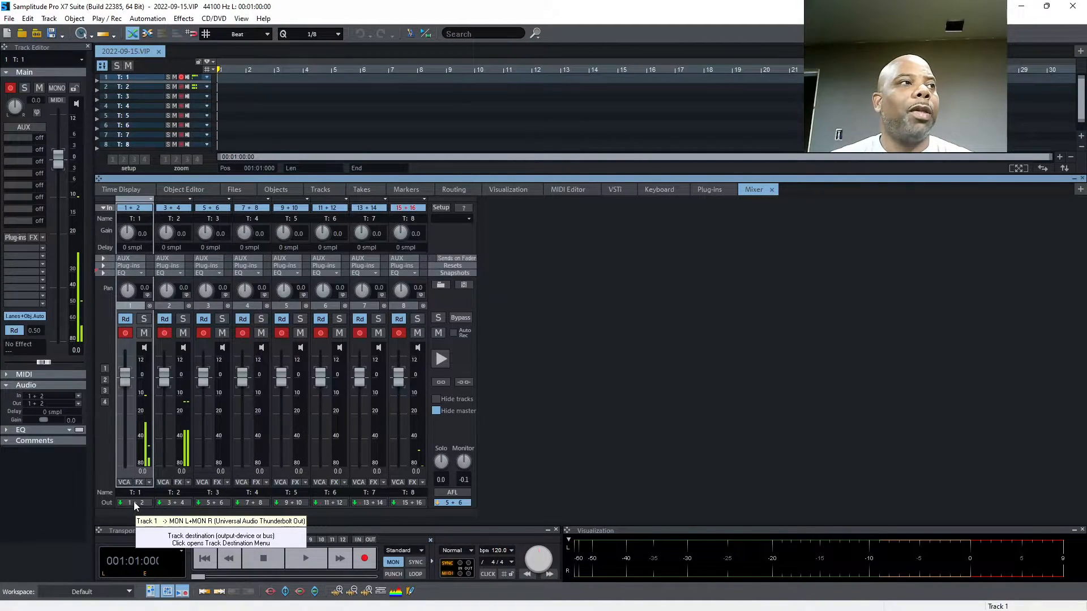
{"action": "left_click", "coordinate": [132, 503]}
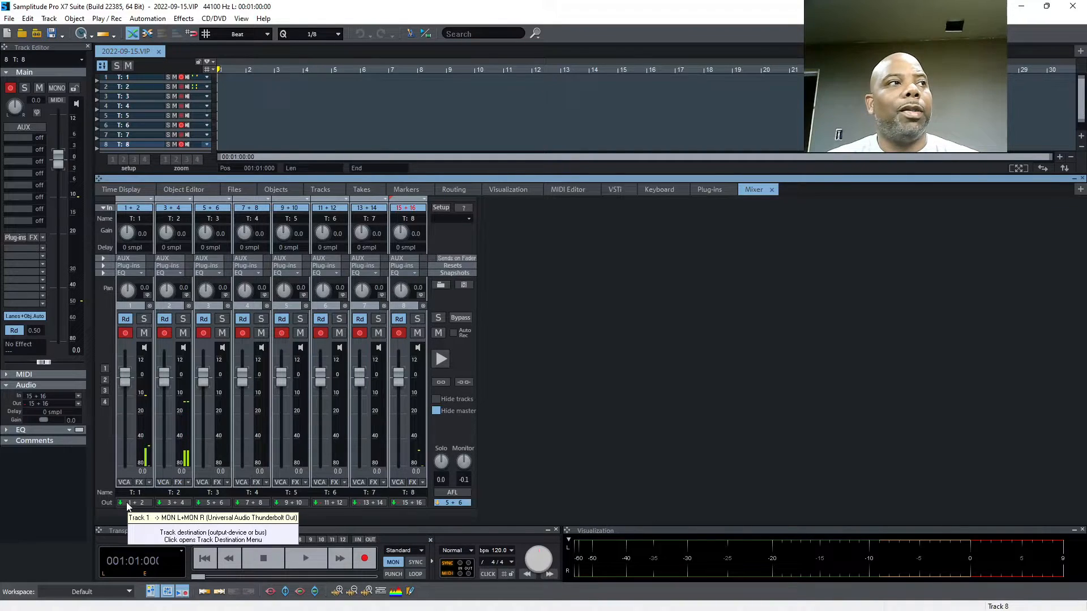
{"action": "left_click", "coordinate": [128, 502]}
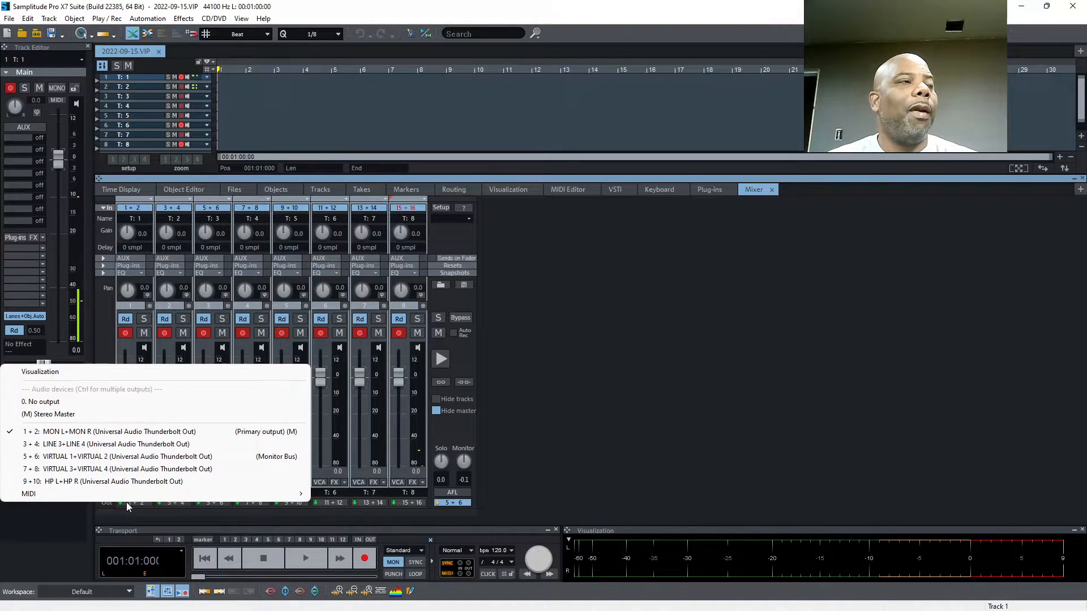
{"action": "mouse_move", "coordinate": [127, 456]}
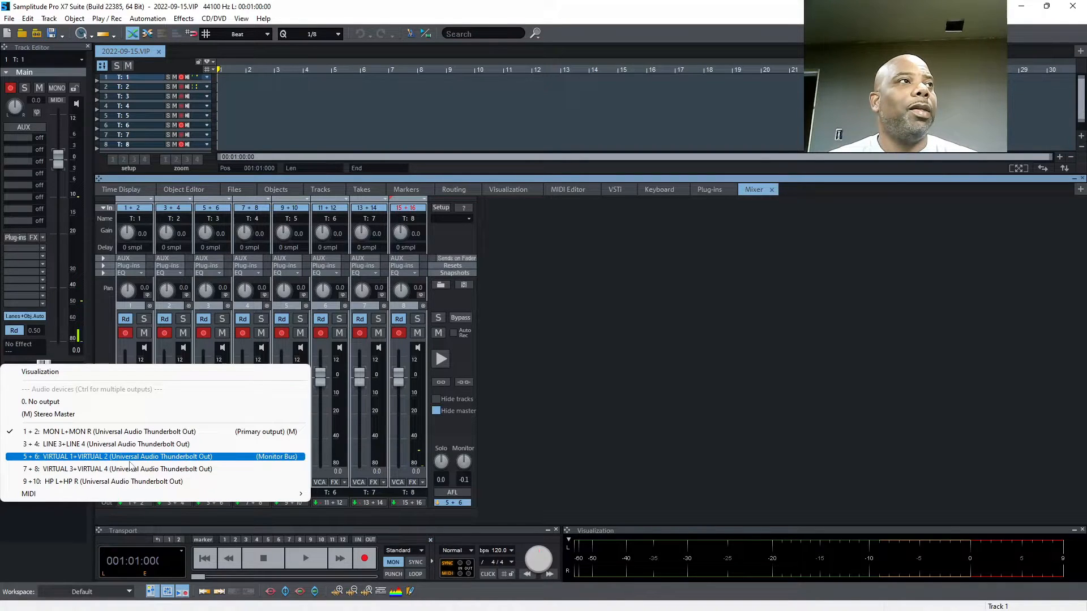
{"action": "left_click", "coordinate": [128, 457]}
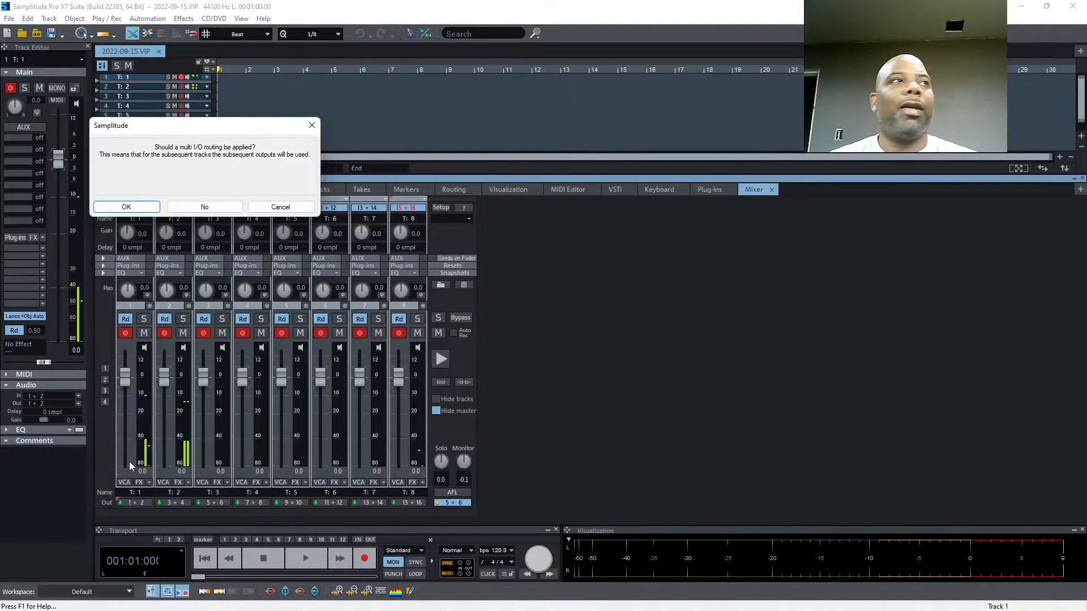
{"action": "mouse_move", "coordinate": [185, 179]}
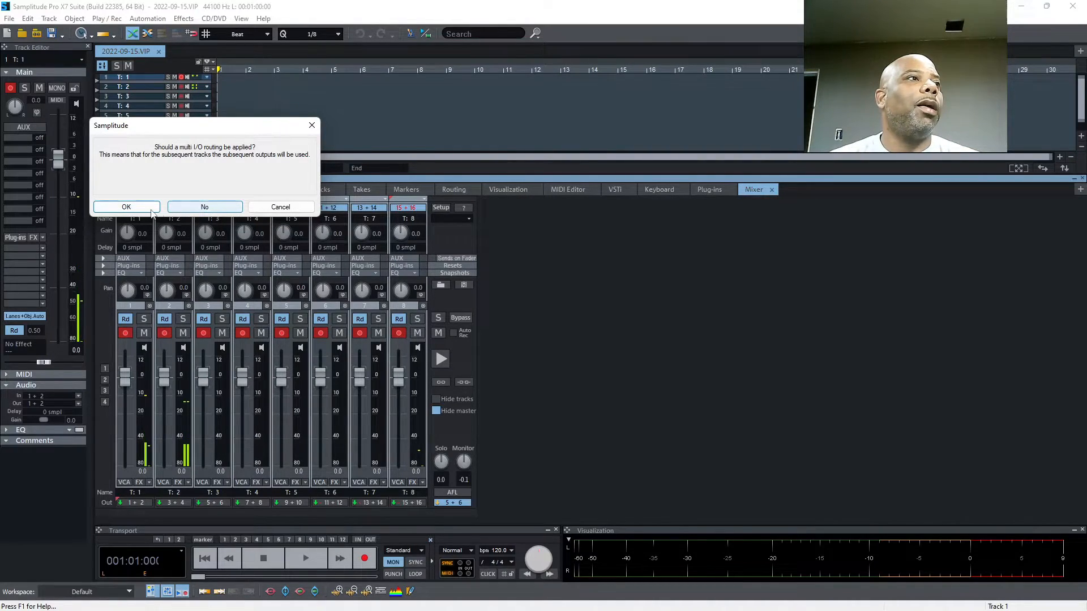
{"action": "left_click", "coordinate": [126, 206]}
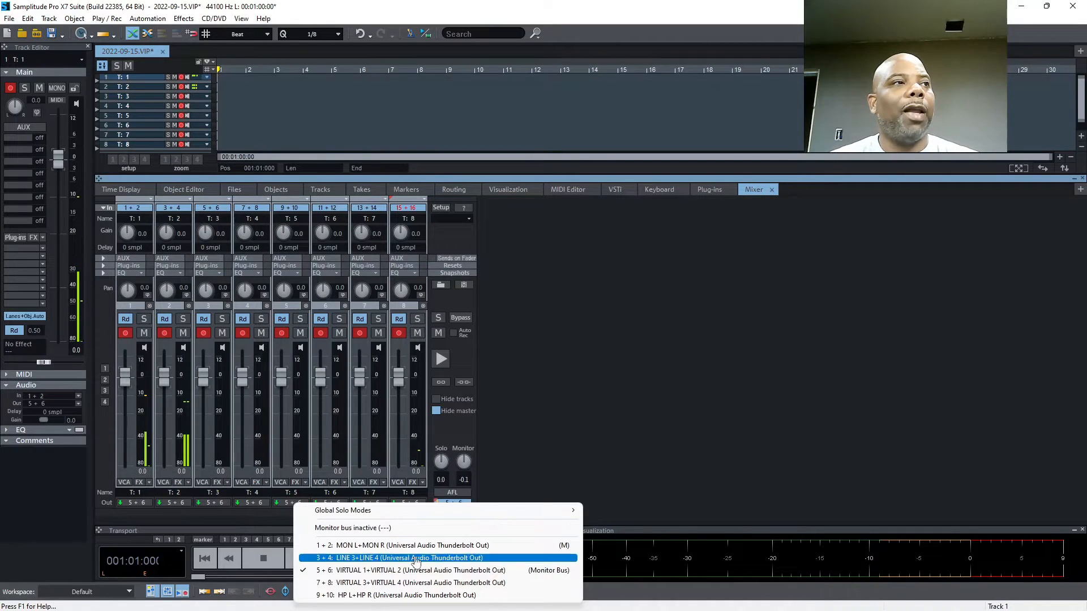
{"action": "mouse_move", "coordinate": [416, 570]}
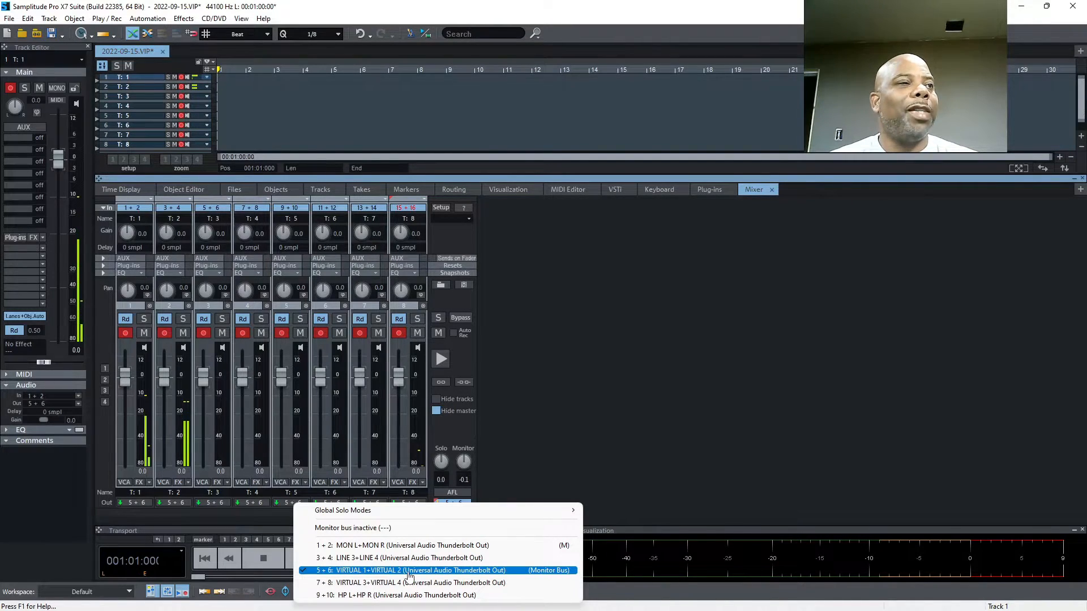
Make outputs 5+6 Virtual 1+2 the monitor bus
{"action": "left_click", "coordinate": [408, 569]}
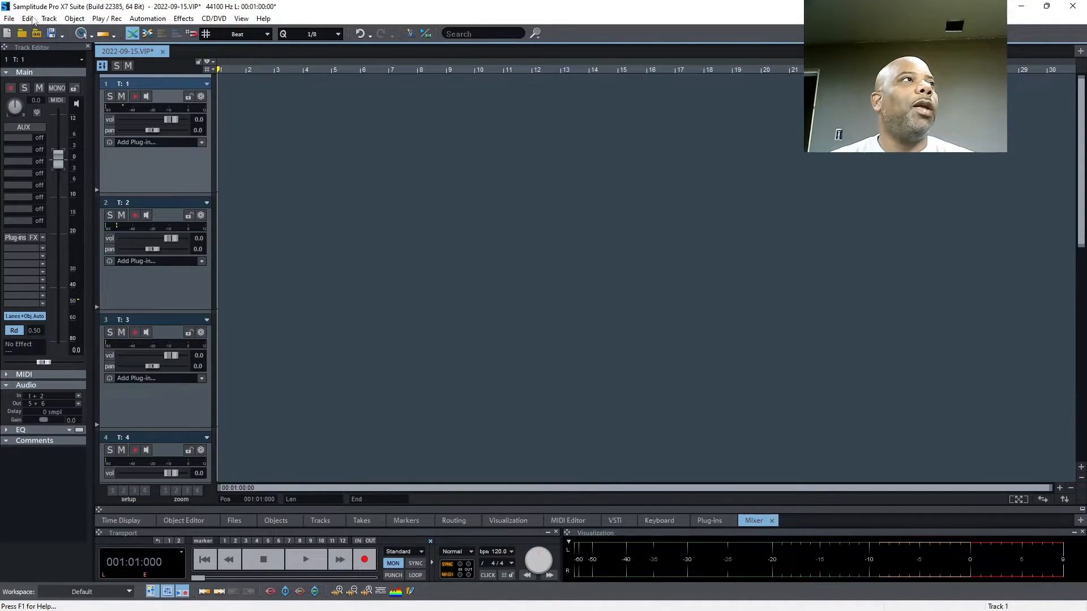
Import Beats - Delta.mp3 from the Tracks folder onto track 1
{"action": "left_click", "coordinate": [9, 19]}
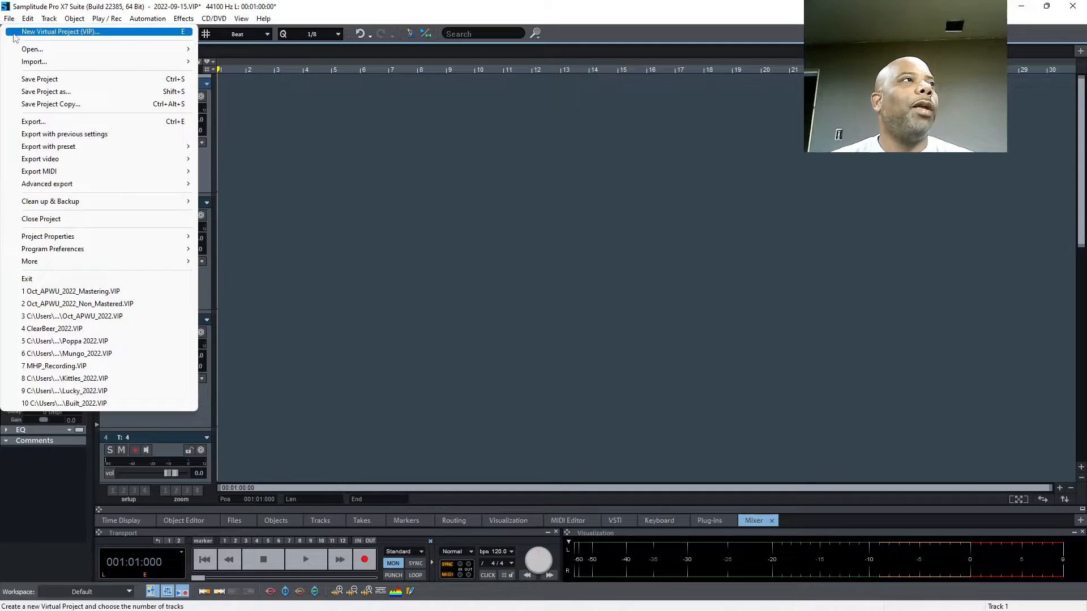
{"action": "mouse_move", "coordinate": [31, 49]}
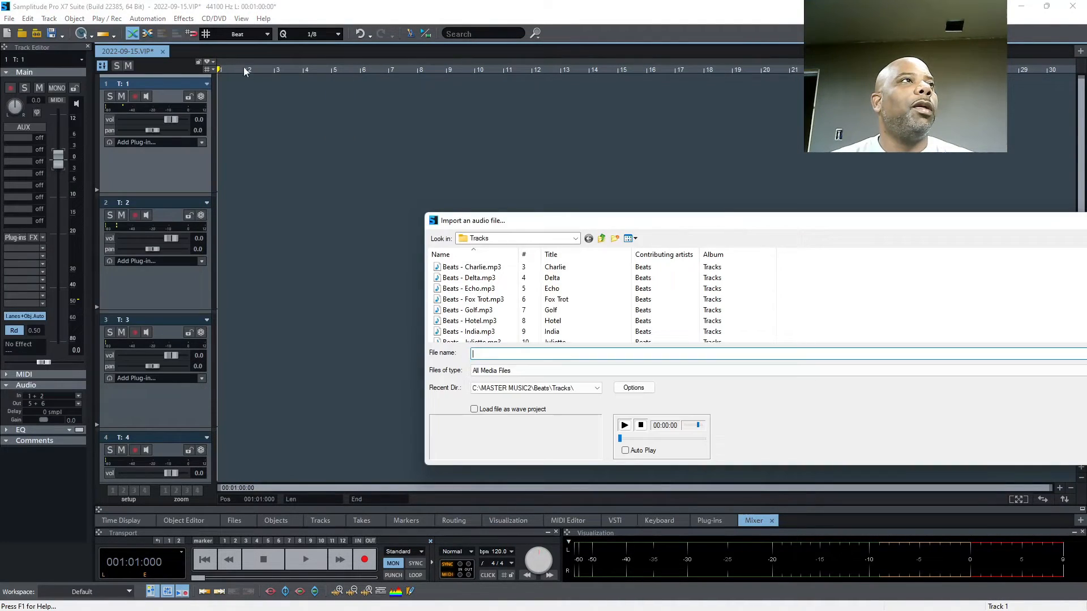
{"action": "left_click", "coordinate": [469, 279]}
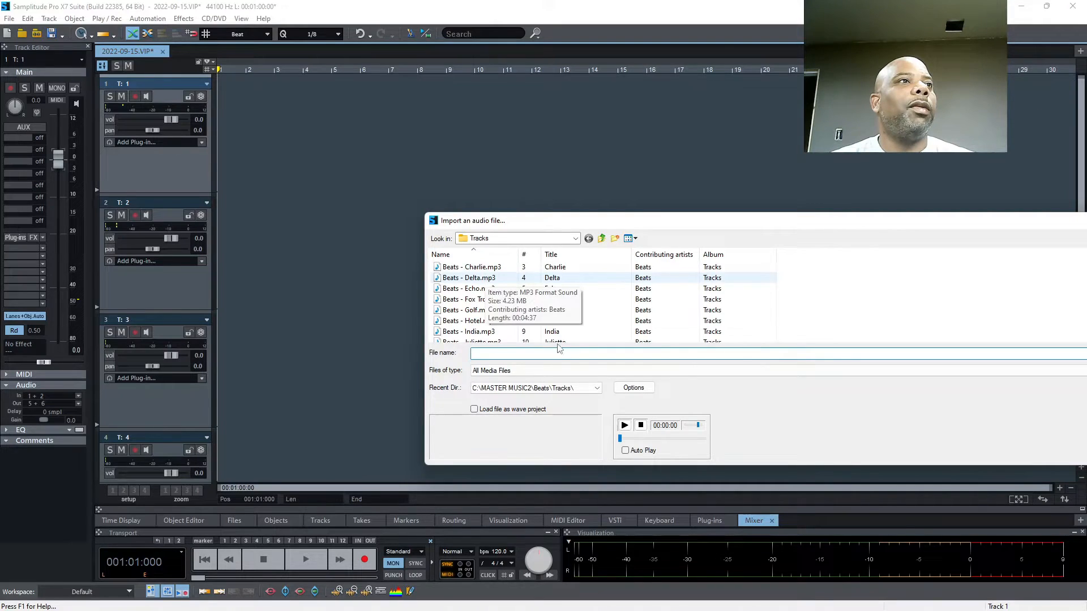
{"action": "left_click", "coordinate": [469, 277]}
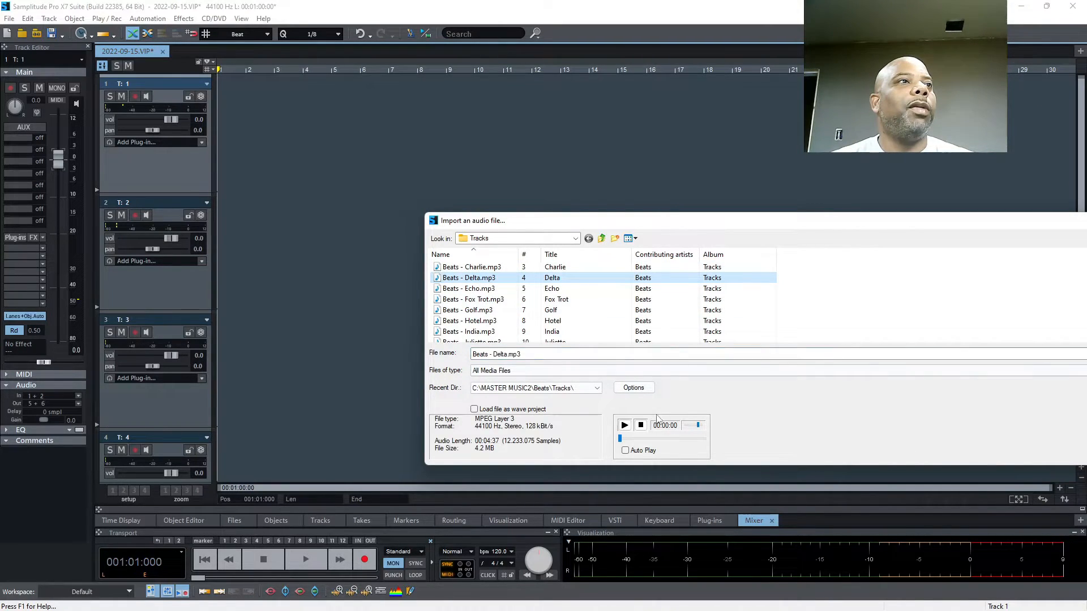
{"action": "left_click", "coordinate": [623, 424]}
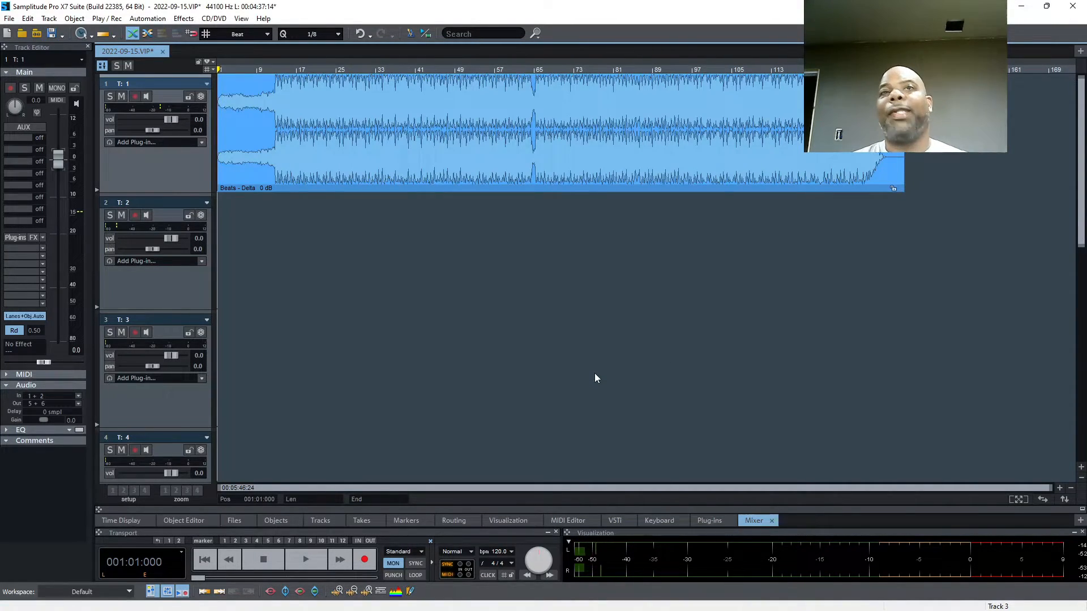
{"action": "mouse_move", "coordinate": [1063, 168]}
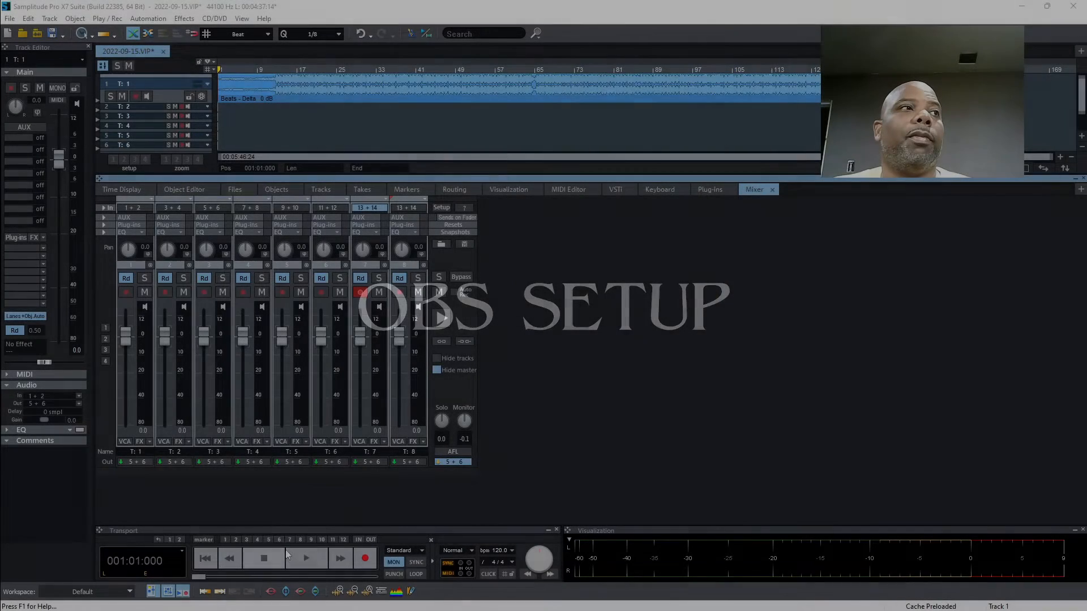
Play and stop the beat through the master, confirming its Out reads 5+6
{"action": "left_click", "coordinate": [306, 558]}
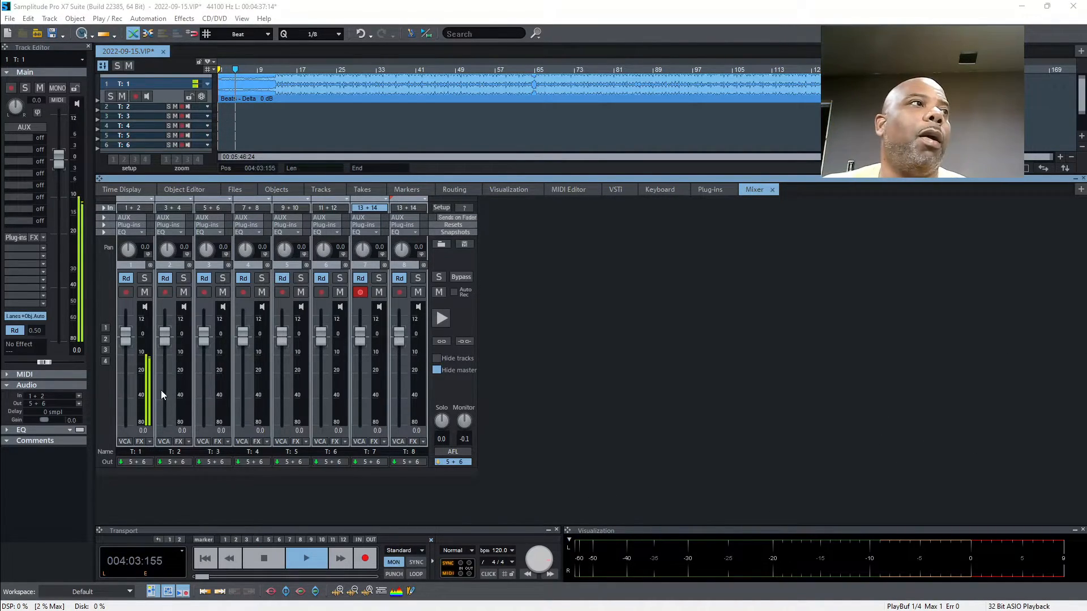
{"action": "left_click", "coordinate": [261, 558]}
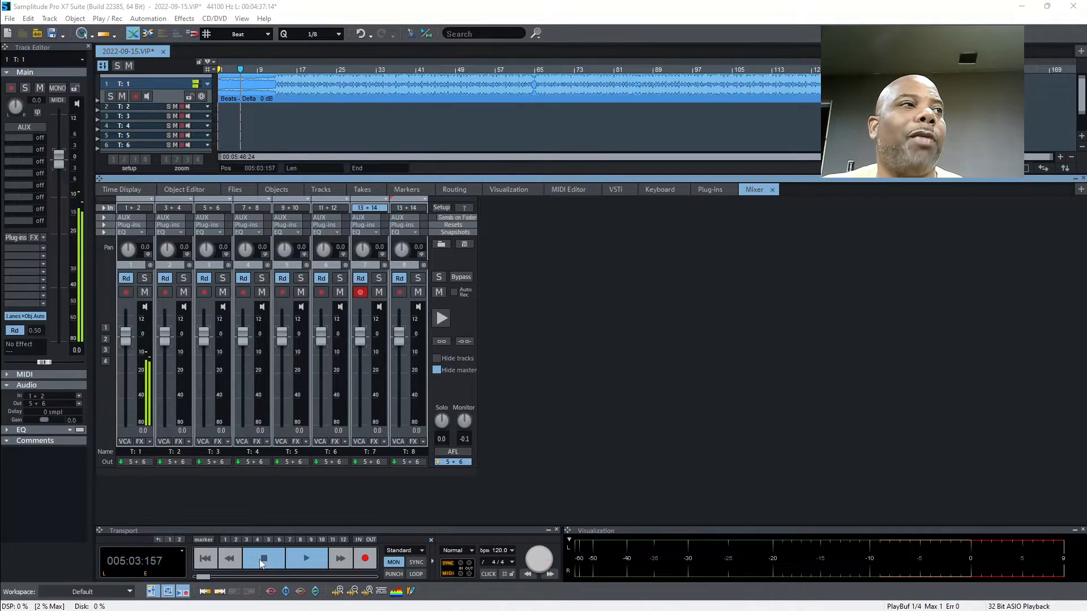
{"action": "left_click", "coordinate": [261, 558]}
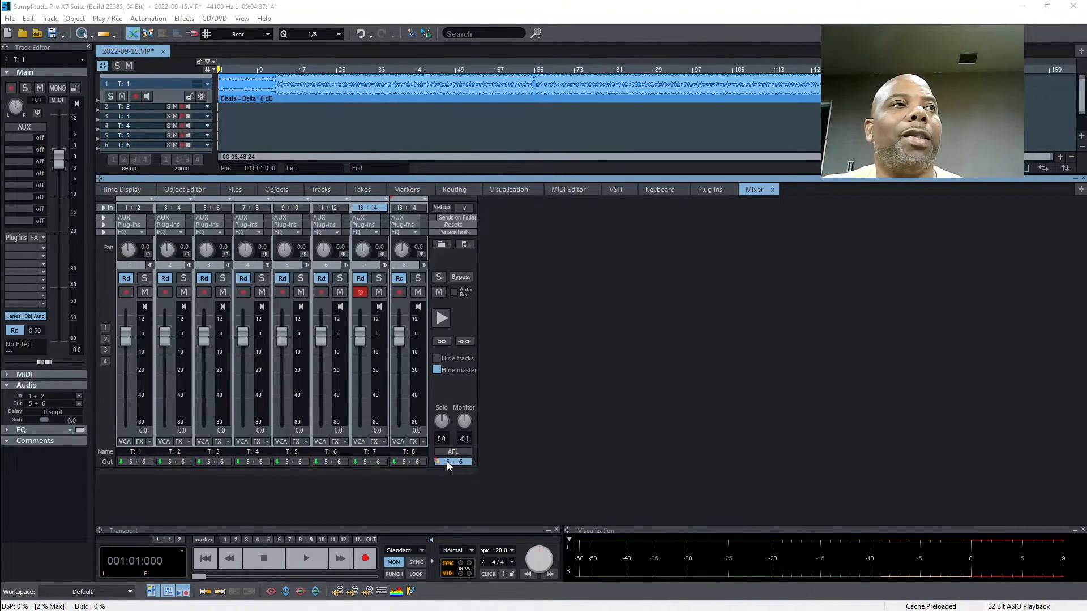
{"action": "left_click", "coordinate": [452, 462]}
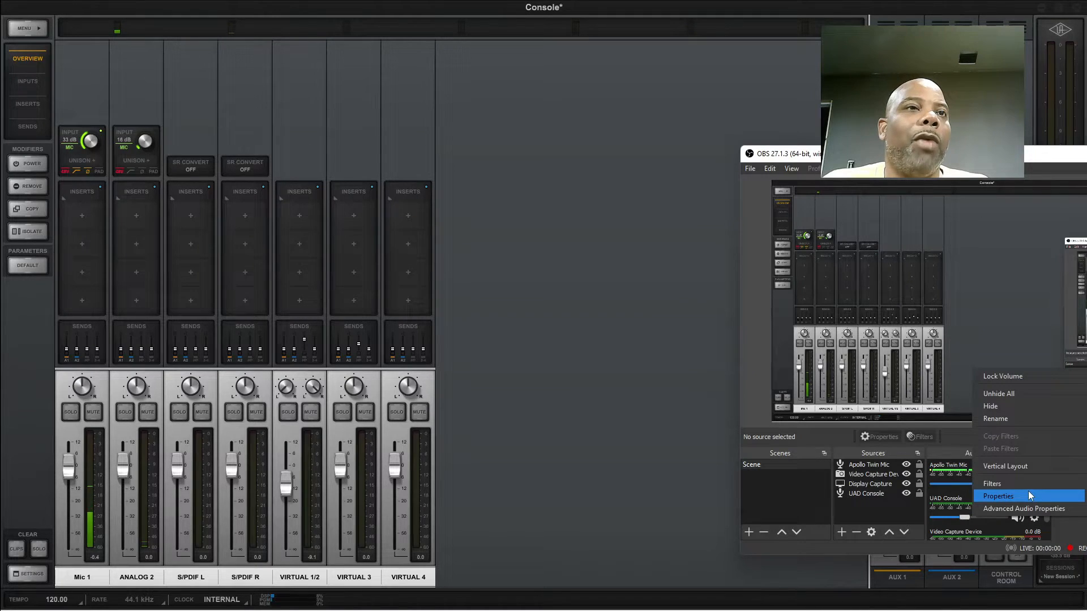
Confirm OBS's UAD Console source on Universal Audio Thunderbolt, channel VIRTUAL 1, with Samplitude playback metering
{"action": "left_click", "coordinate": [997, 495]}
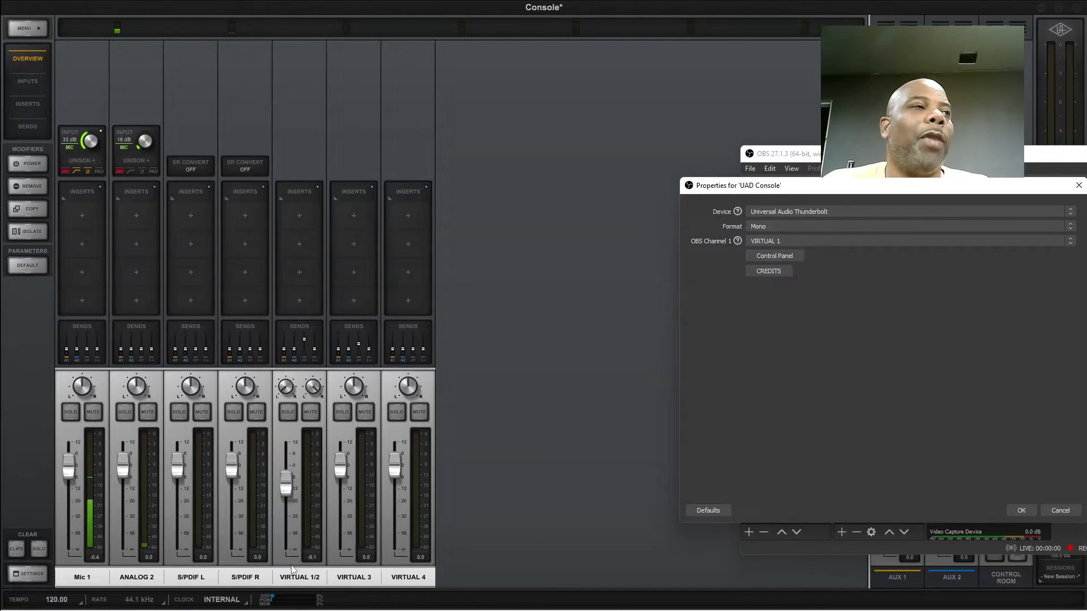
{"action": "left_click", "coordinate": [299, 576]}
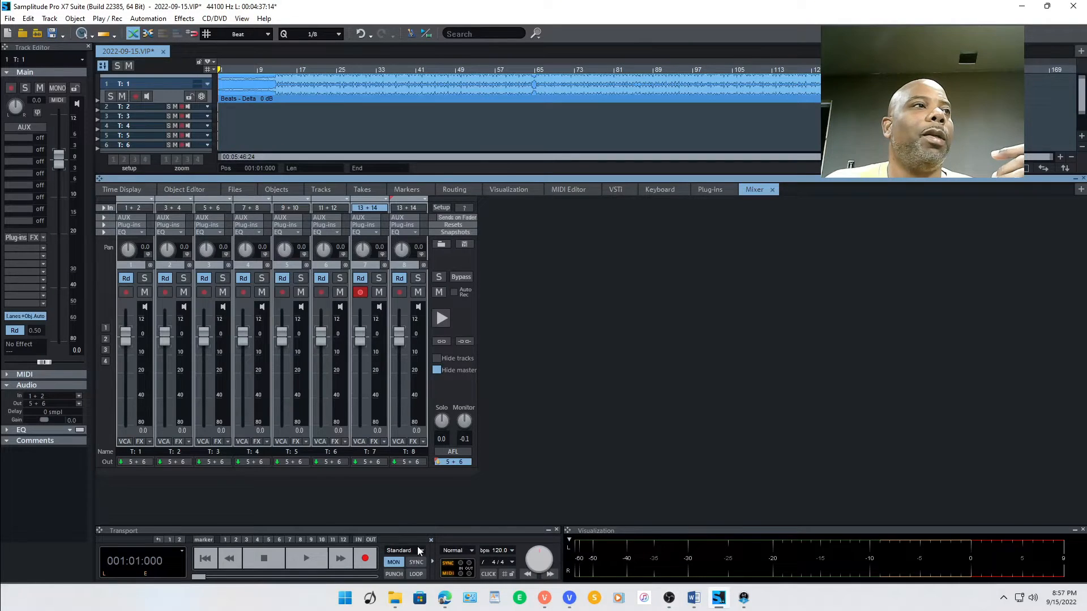
{"action": "left_click", "coordinate": [306, 558]}
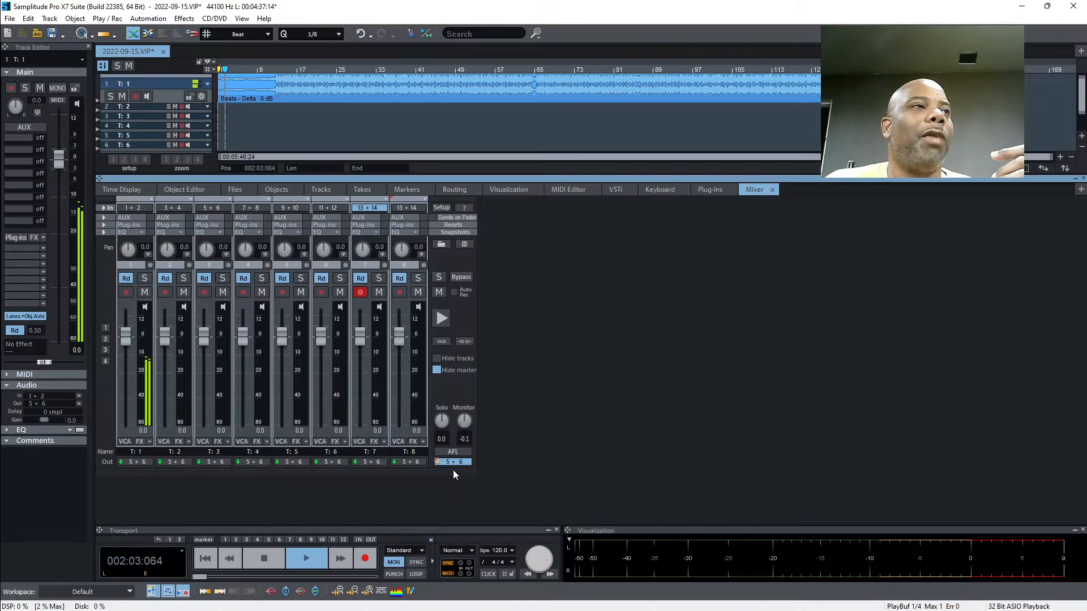
{"action": "left_click", "coordinate": [453, 452]}
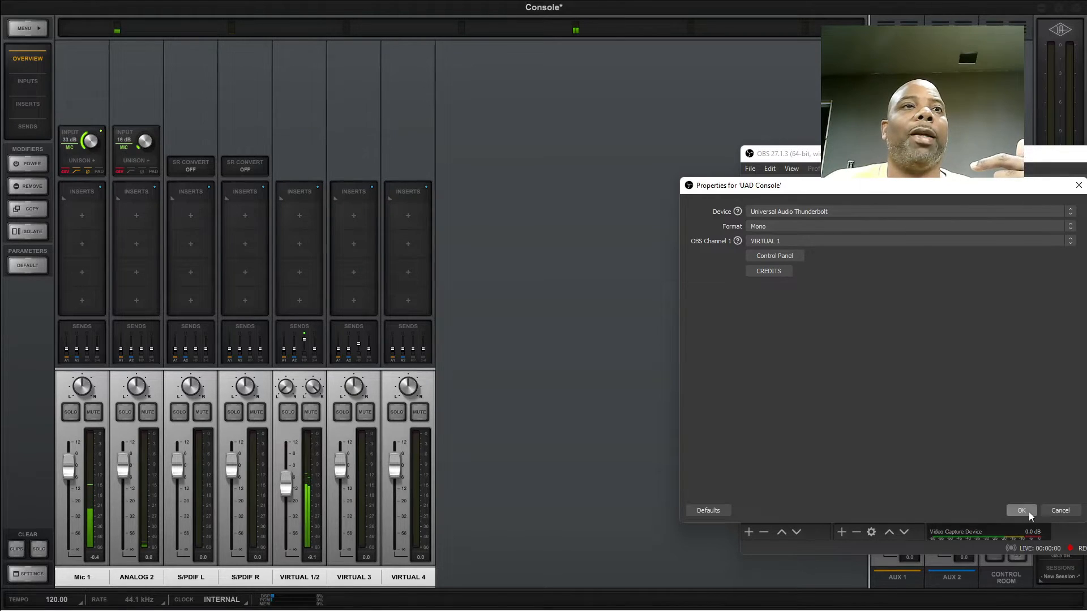
{"action": "left_click", "coordinate": [1020, 511]}
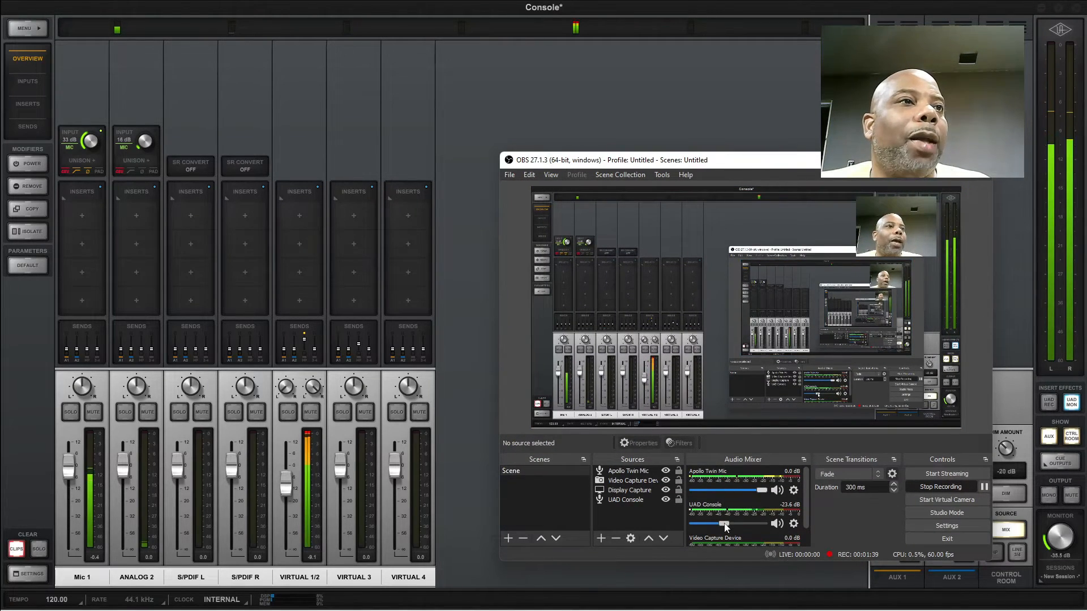
Settle the UAD Console source volume in the OBS Audio Mixer at about -21.5 dB
{"action": "left_click_drag", "start_coordinate": [755, 513], "coordinate": [692, 513]}
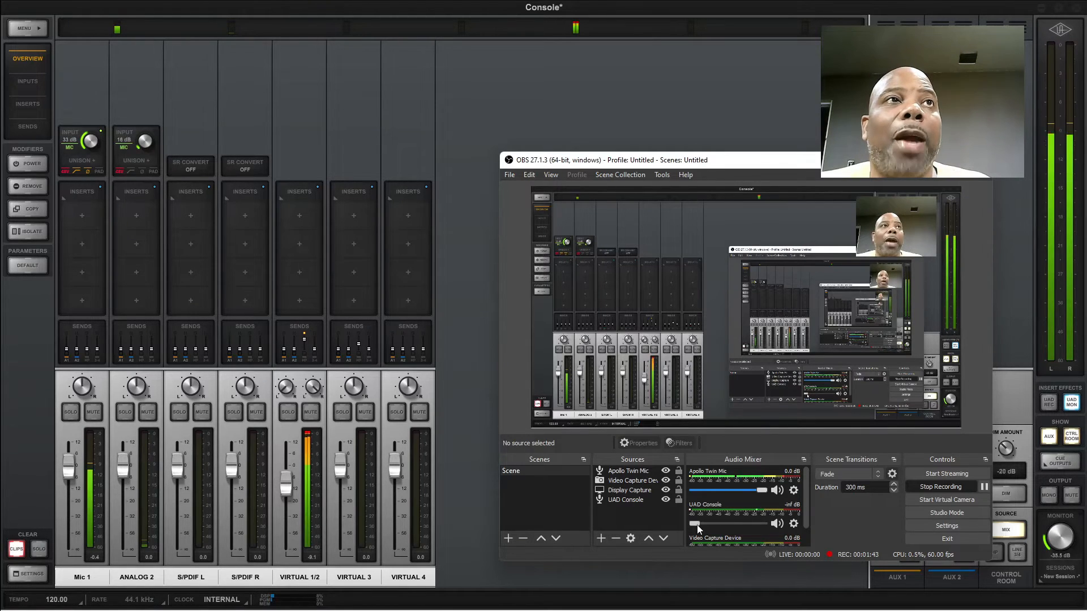
{"action": "left_click_drag", "start_coordinate": [693, 523], "coordinate": [728, 523]}
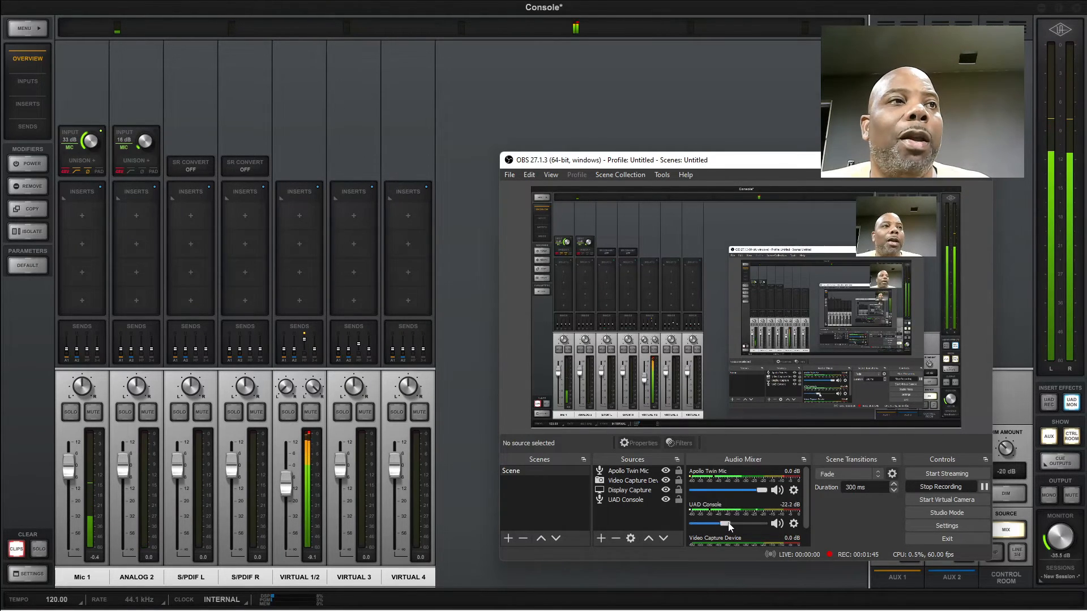
{"action": "left_click_drag", "start_coordinate": [735, 523], "coordinate": [714, 523]}
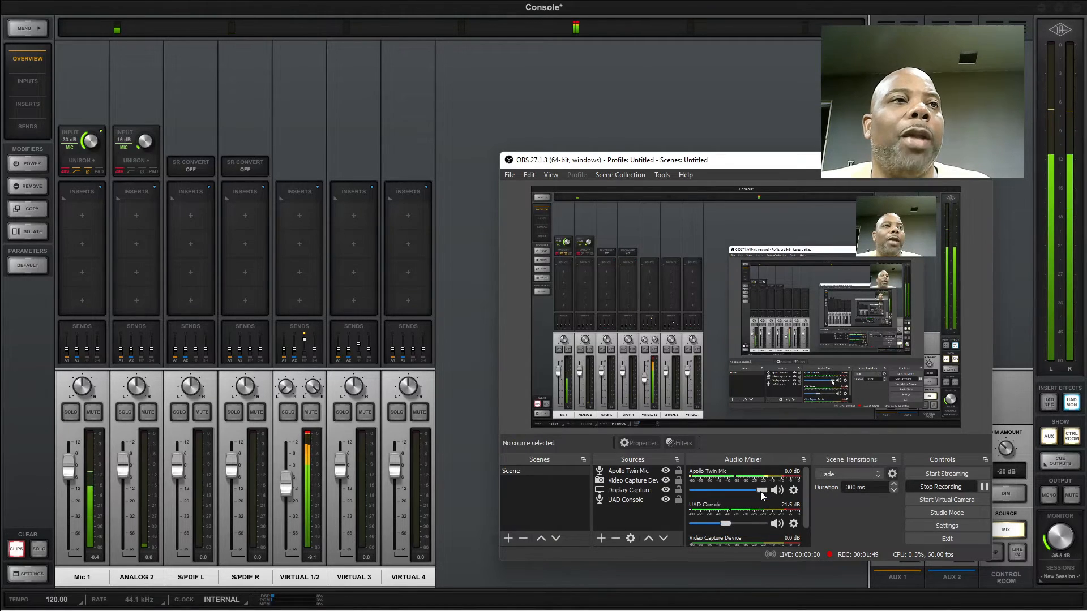
{"action": "left_click_drag", "start_coordinate": [758, 495], "coordinate": [728, 524]}
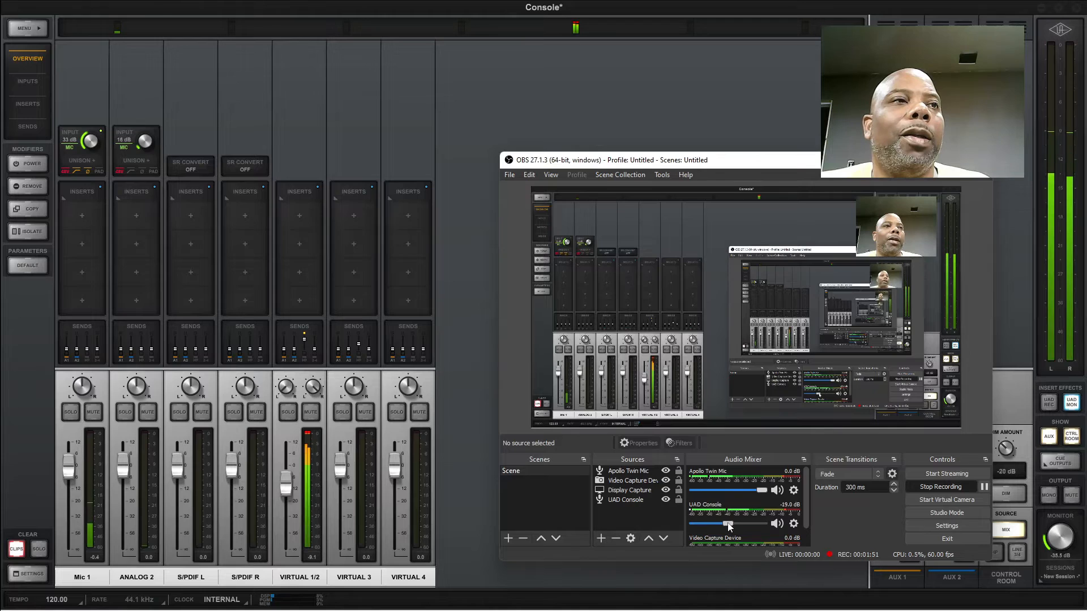
{"action": "left_click_drag", "start_coordinate": [728, 524], "coordinate": [711, 525]}
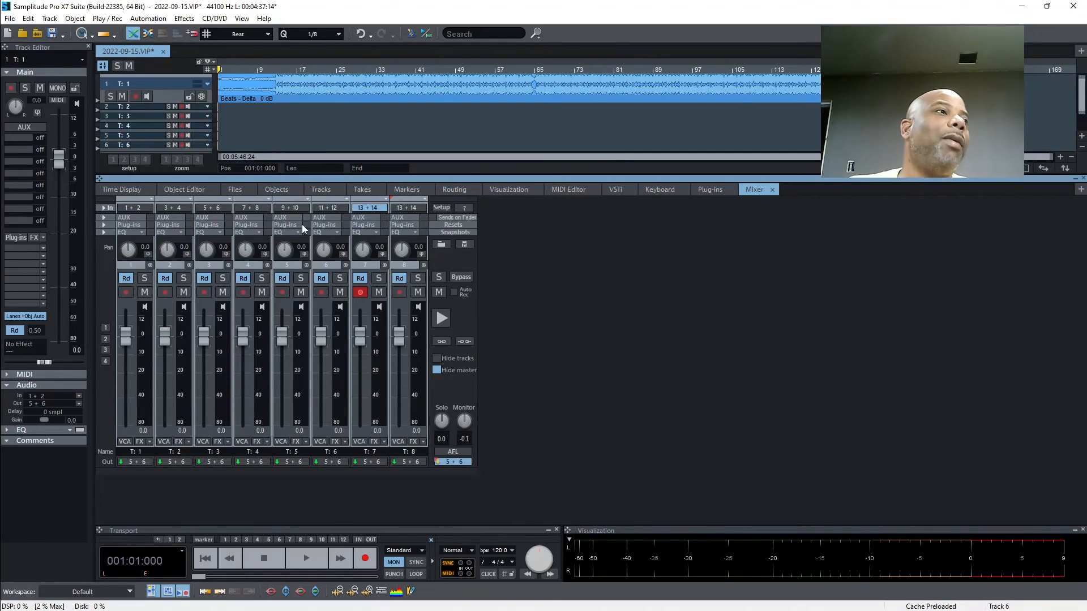
Restart playback from the transport bar so track 1 meters out through 5+6
{"action": "left_click", "coordinate": [305, 558]}
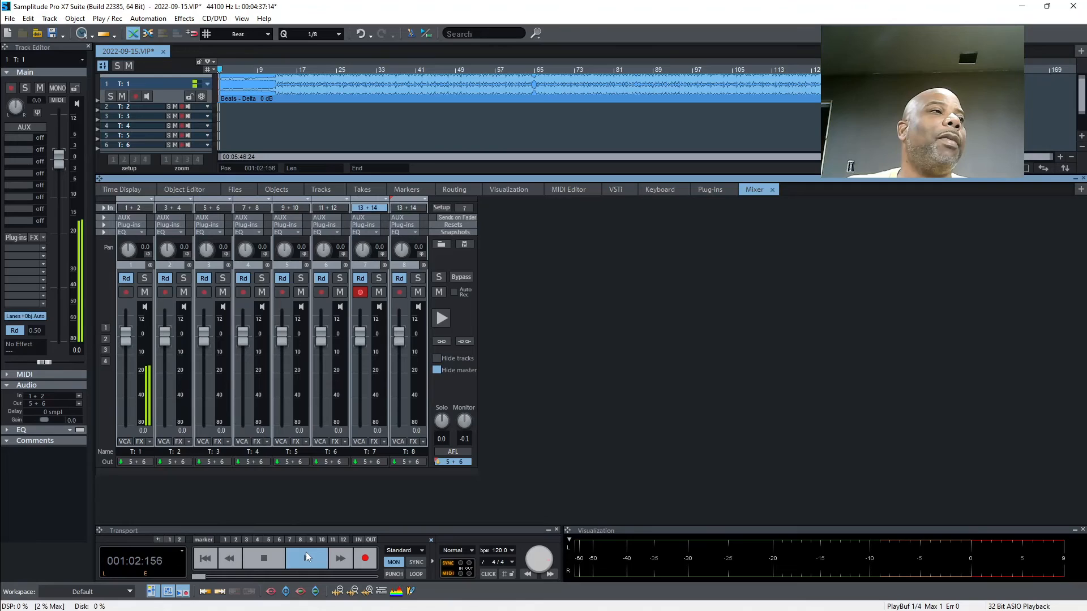
{"action": "left_click", "coordinate": [307, 558]}
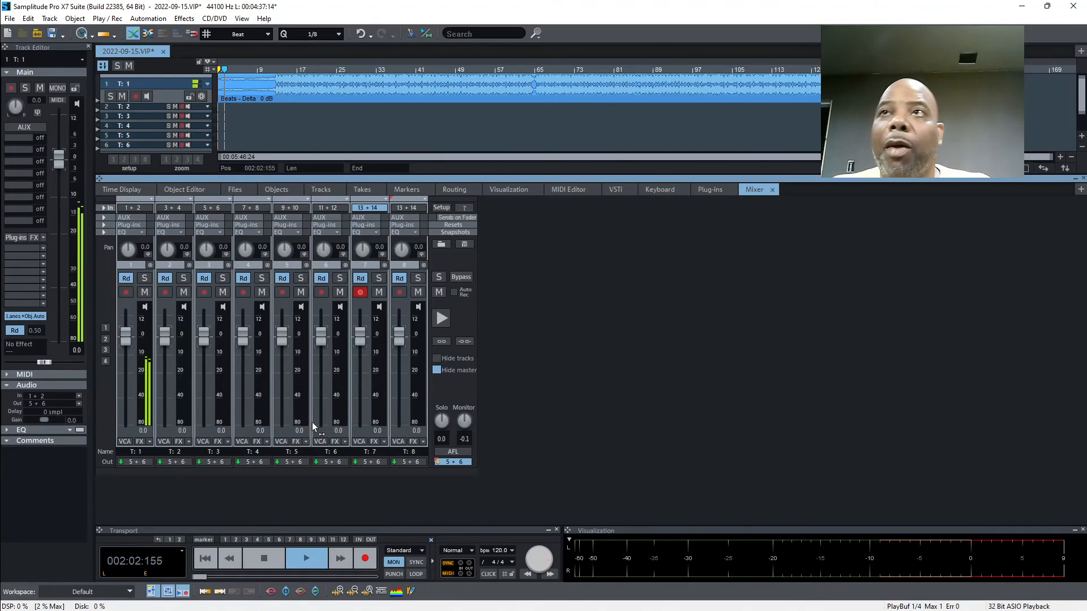